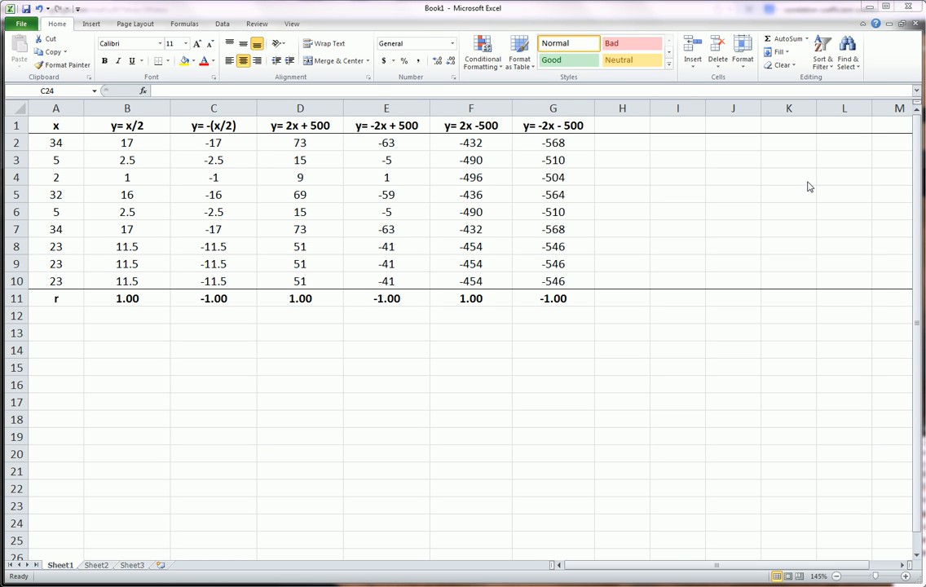
{"action": "mouse_move", "coordinate": [755, 153]}
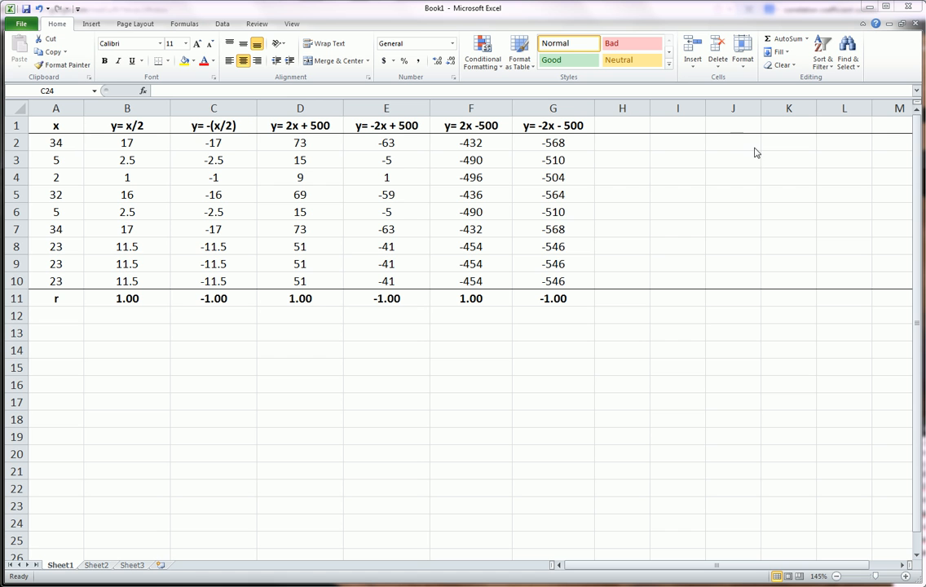
{"action": "mouse_move", "coordinate": [568, 313]}
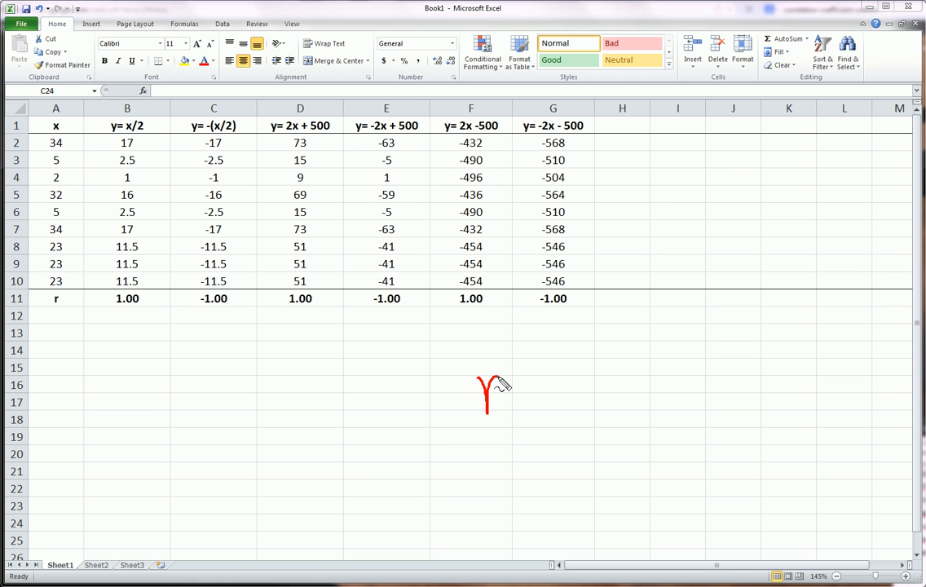
{"action": "mouse_move", "coordinate": [548, 365]}
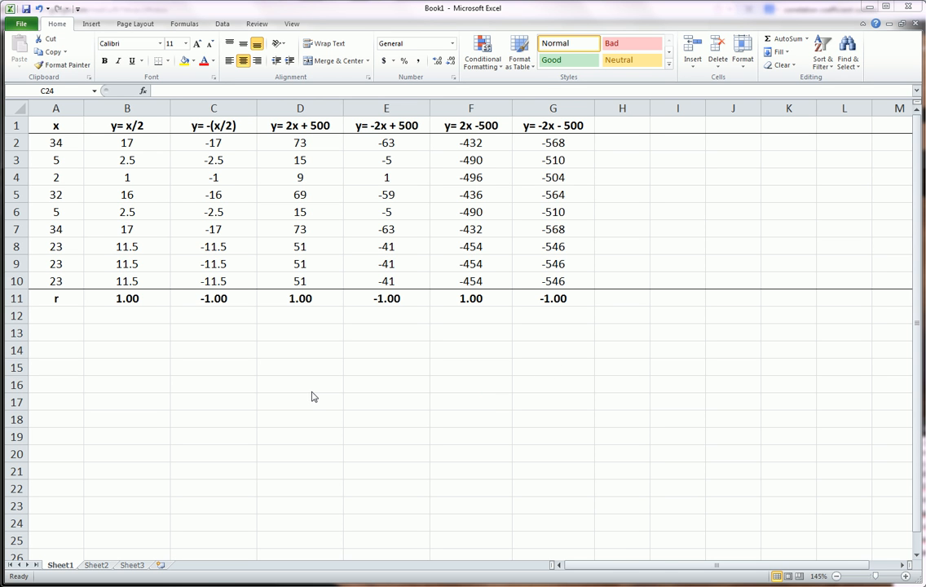
{"action": "mouse_move", "coordinate": [128, 320]}
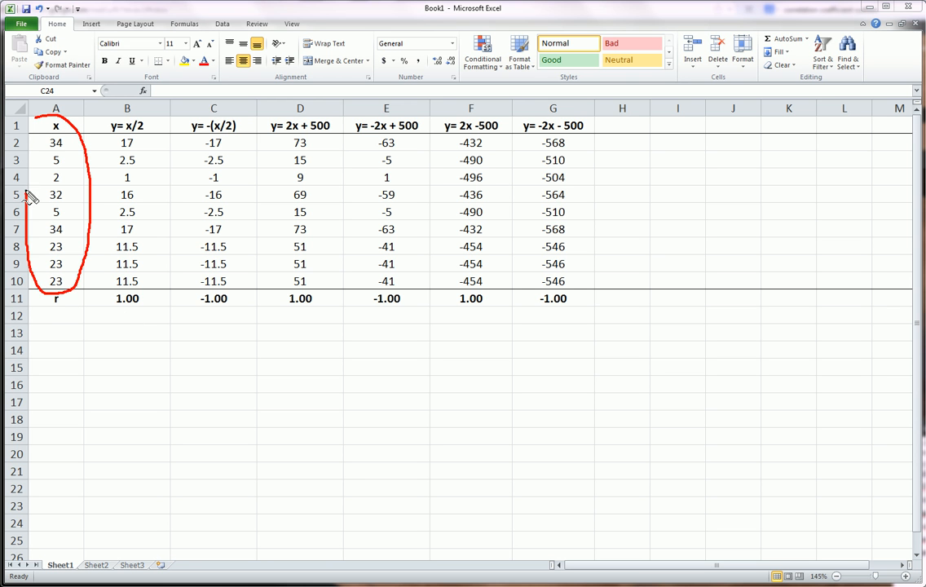
{"action": "mouse_move", "coordinate": [69, 192]}
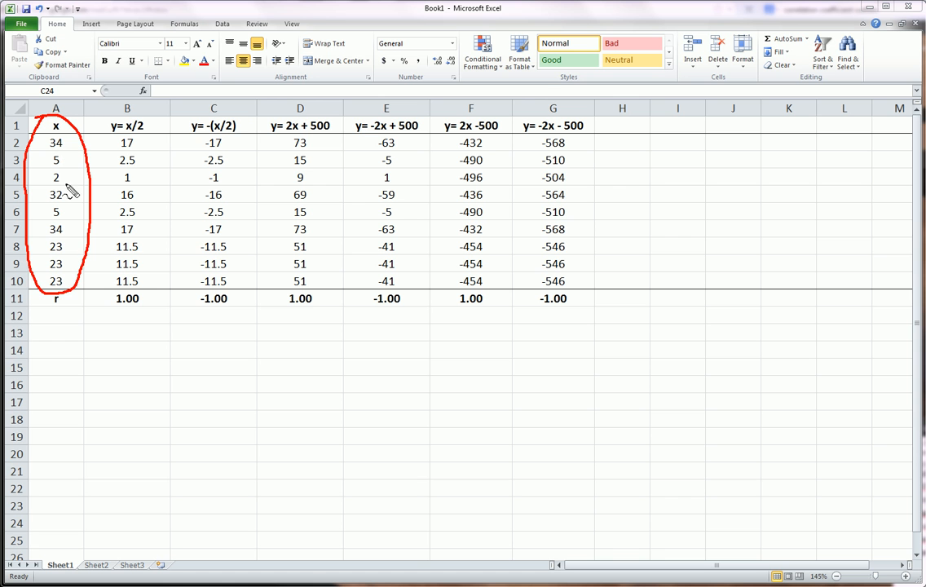
{"action": "mouse_move", "coordinate": [75, 303]}
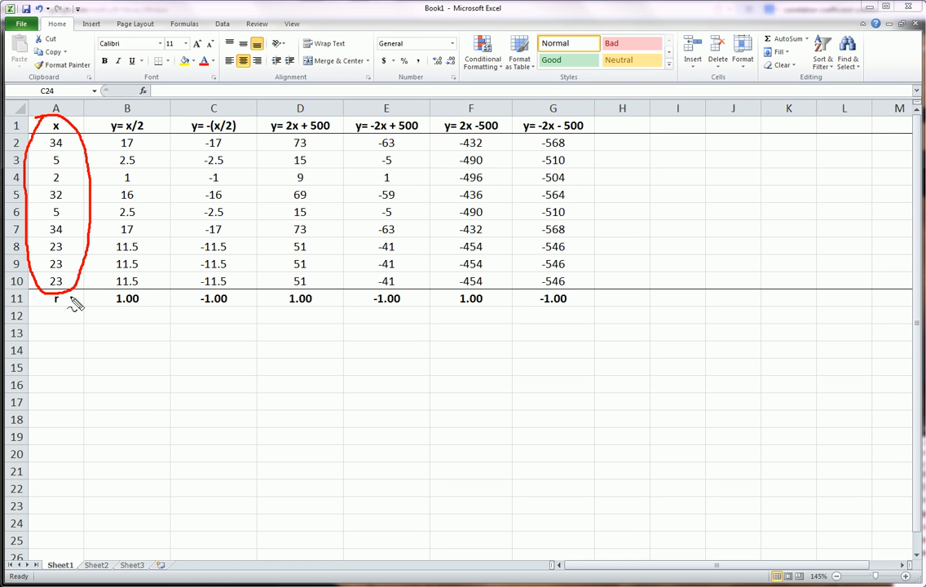
{"action": "mouse_move", "coordinate": [73, 304]}
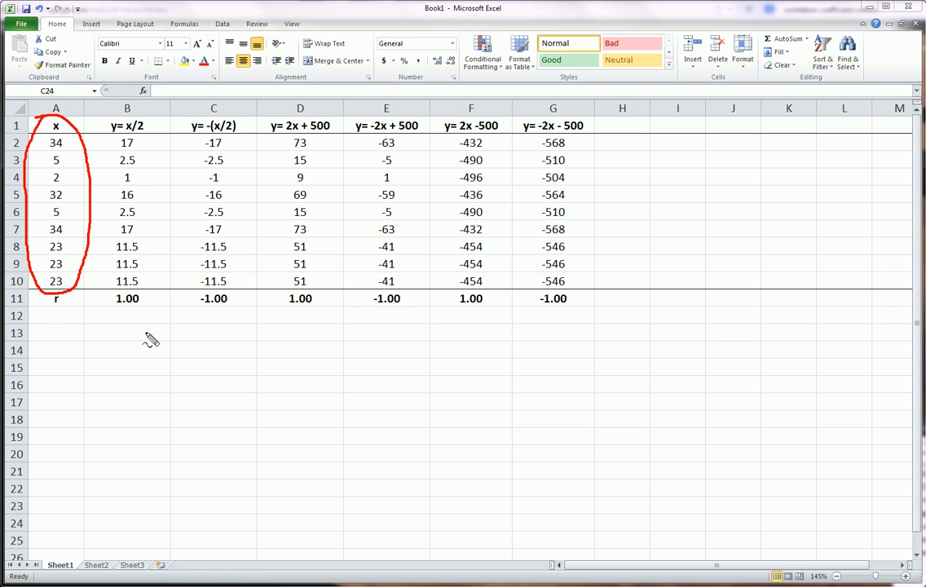
{"action": "mouse_move", "coordinate": [228, 406]}
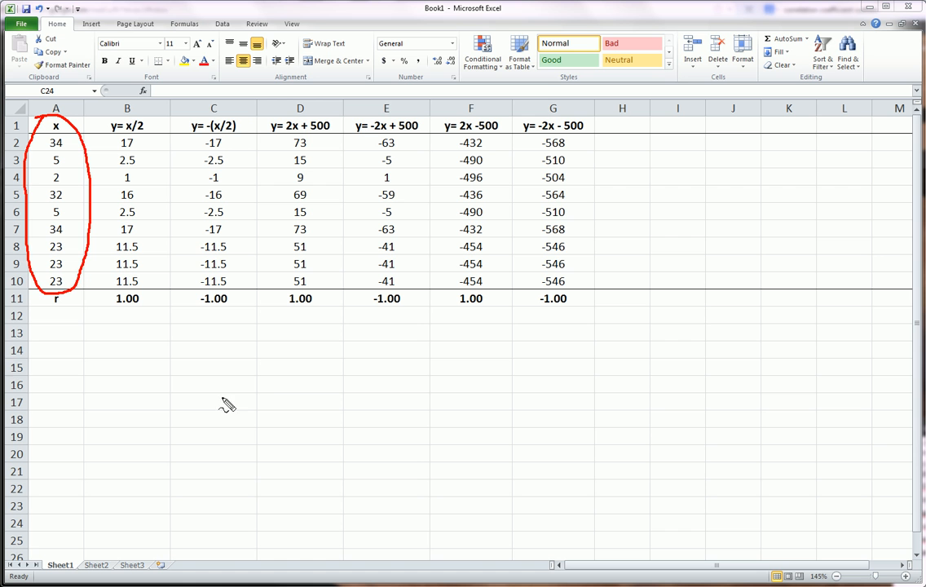
{"action": "mouse_move", "coordinate": [269, 374]}
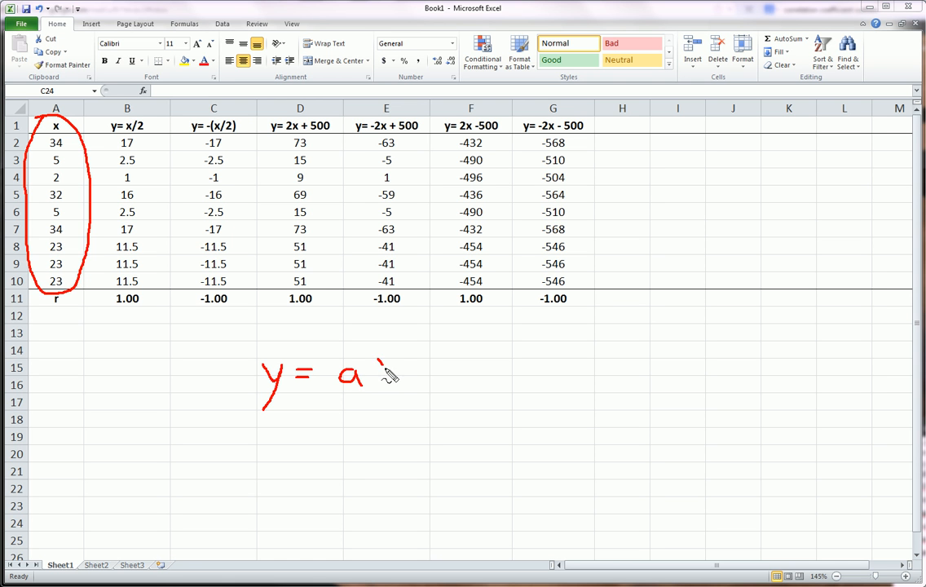
Handwrite y = aX + b beside column A with arrows marking a and b as constants.
{"action": "left_click_drag", "start_coordinate": [379, 362], "coordinate": [399, 392]}
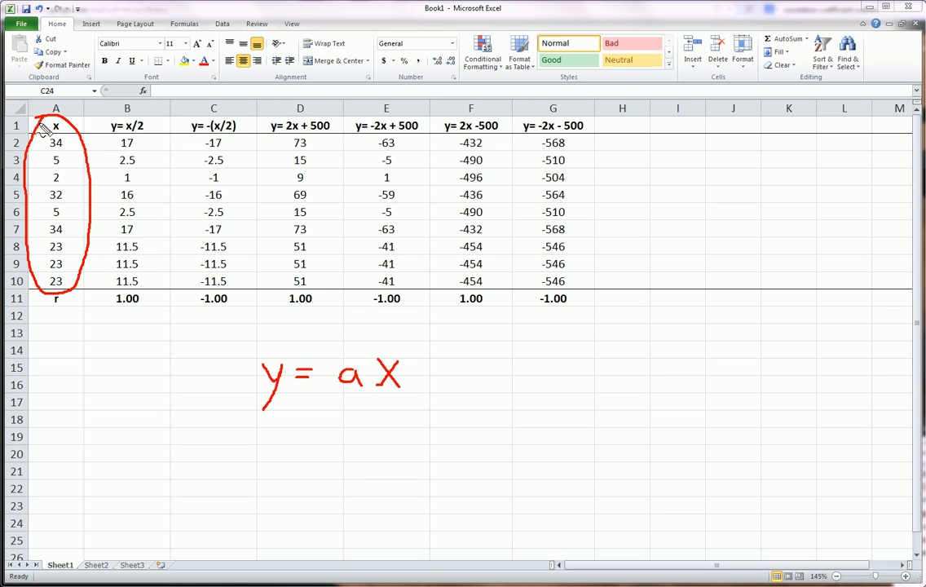
{"action": "mouse_move", "coordinate": [411, 368]}
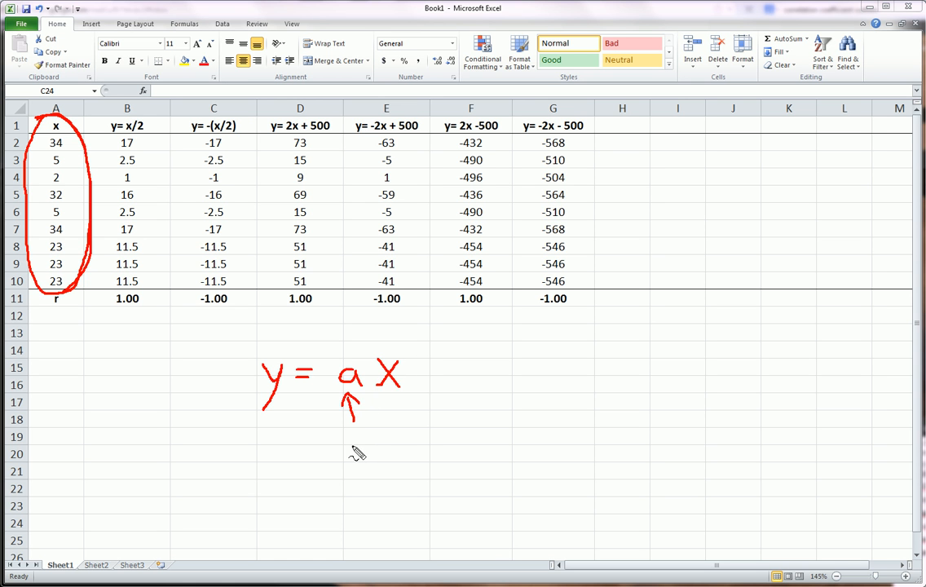
{"action": "left_click_drag", "start_coordinate": [372, 436], "coordinate": [362, 456]}
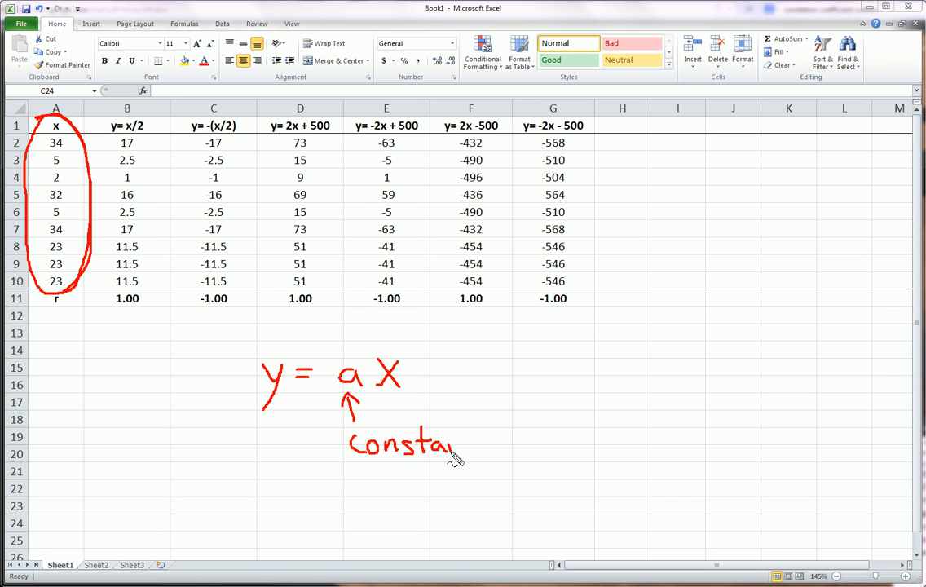
{"action": "left_click_drag", "start_coordinate": [456, 457], "coordinate": [490, 432]}
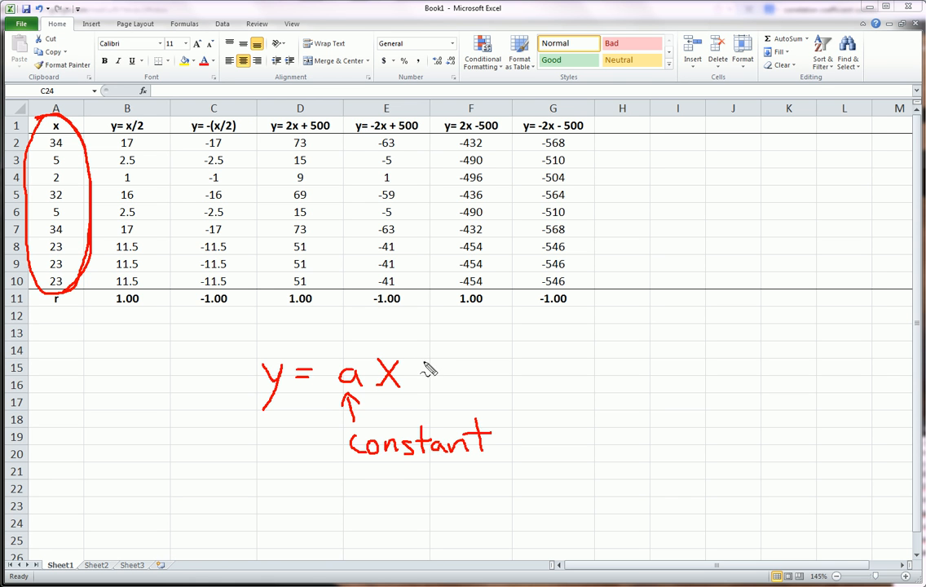
{"action": "left_click_drag", "start_coordinate": [416, 371], "coordinate": [470, 371]}
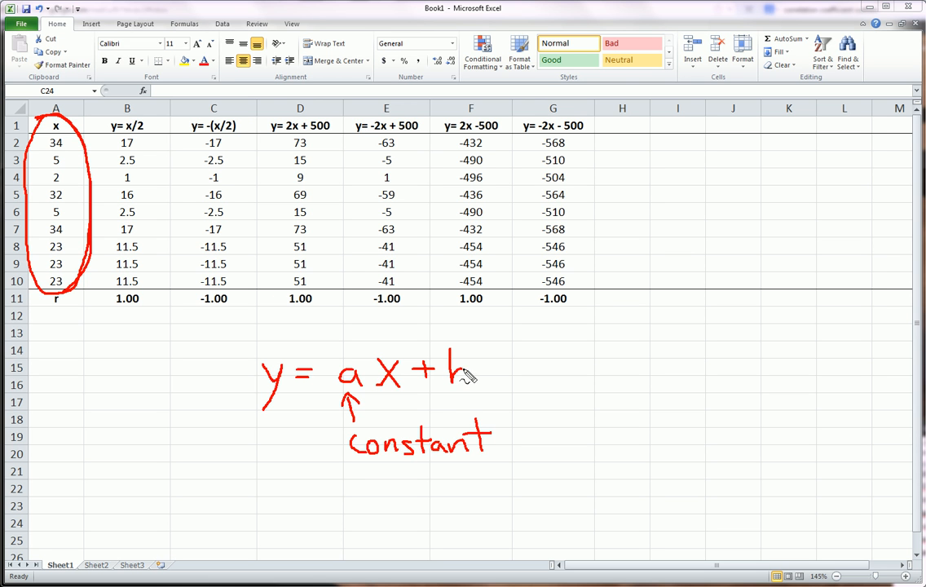
{"action": "left_click_drag", "start_coordinate": [457, 362], "coordinate": [460, 391]}
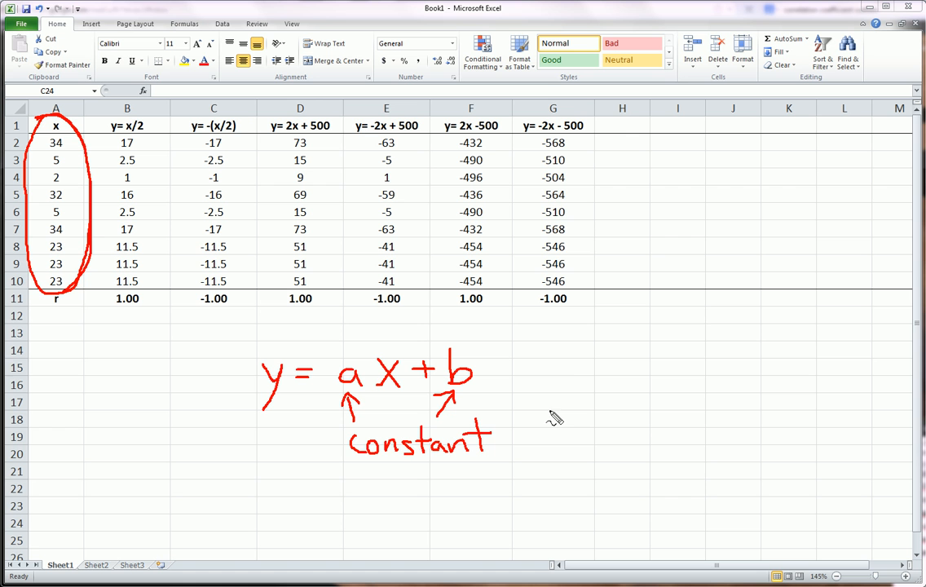
Label the equation 'Linear Transformation' beside it.
{"action": "left_click_drag", "start_coordinate": [561, 362], "coordinate": [620, 378]}
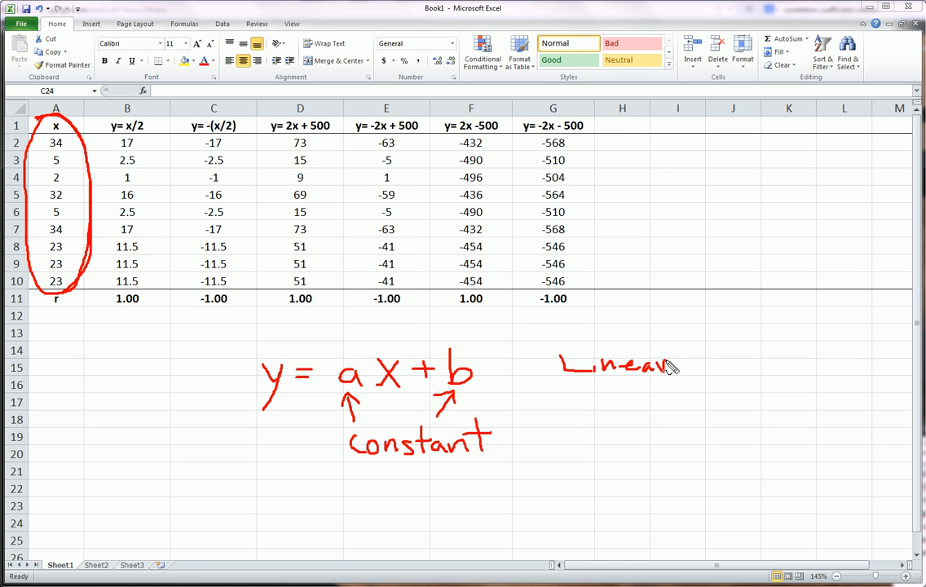
{"action": "left_click_drag", "start_coordinate": [571, 396], "coordinate": [563, 421]}
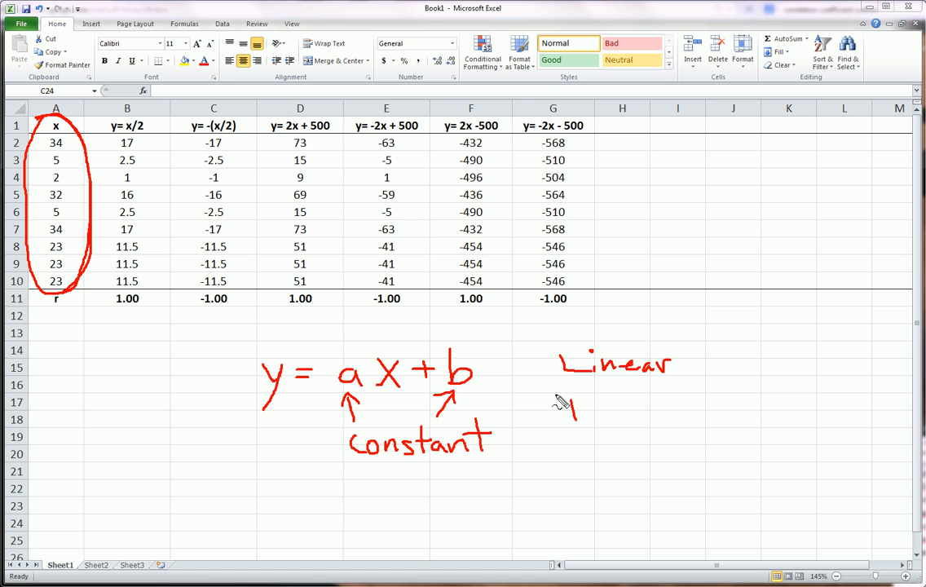
{"action": "left_click_drag", "start_coordinate": [562, 411], "coordinate": [644, 416]}
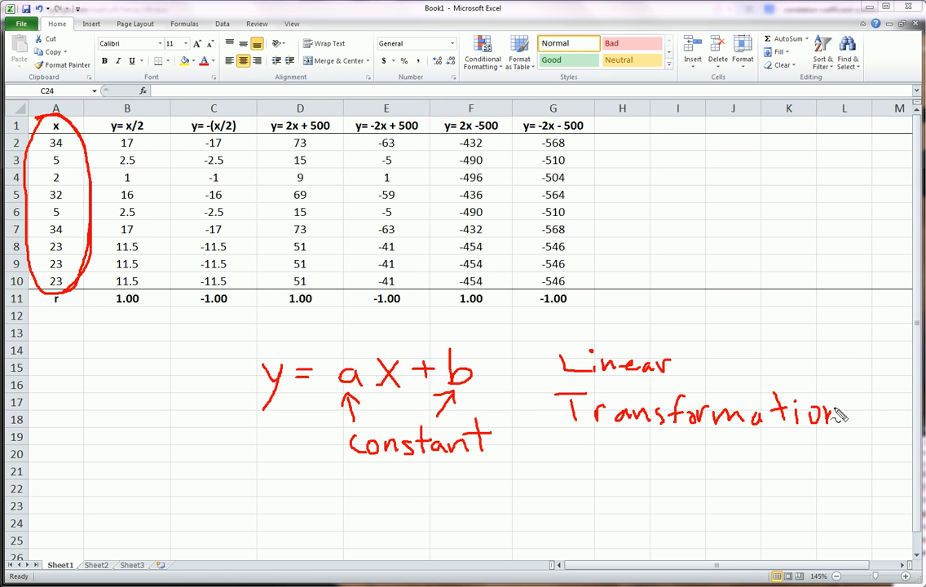
{"action": "left_click_drag", "start_coordinate": [233, 338], "coordinate": [530, 453]}
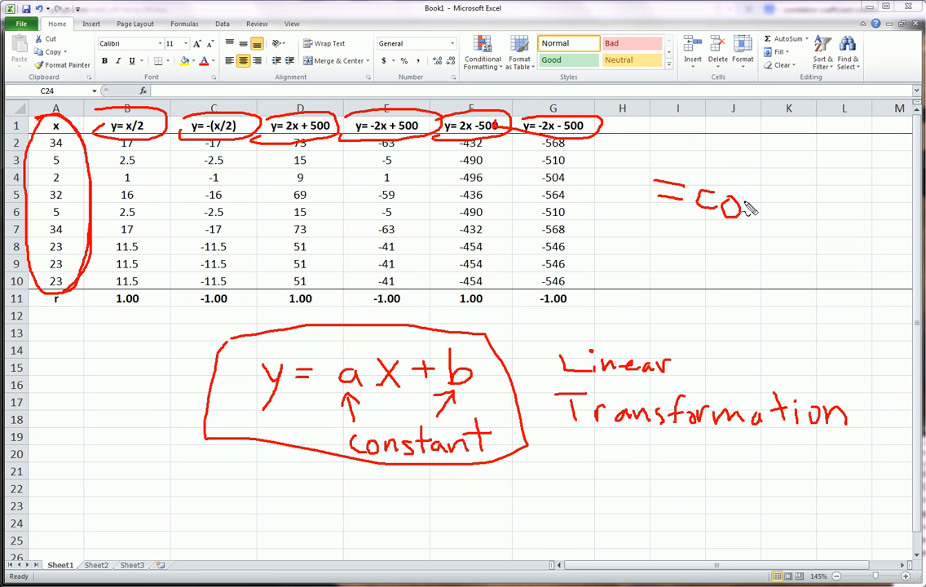
Handwrite =correl(x,y) beside the table with an arrow toward the r row.
{"action": "left_click_drag", "start_coordinate": [750, 209], "coordinate": [782, 228]}
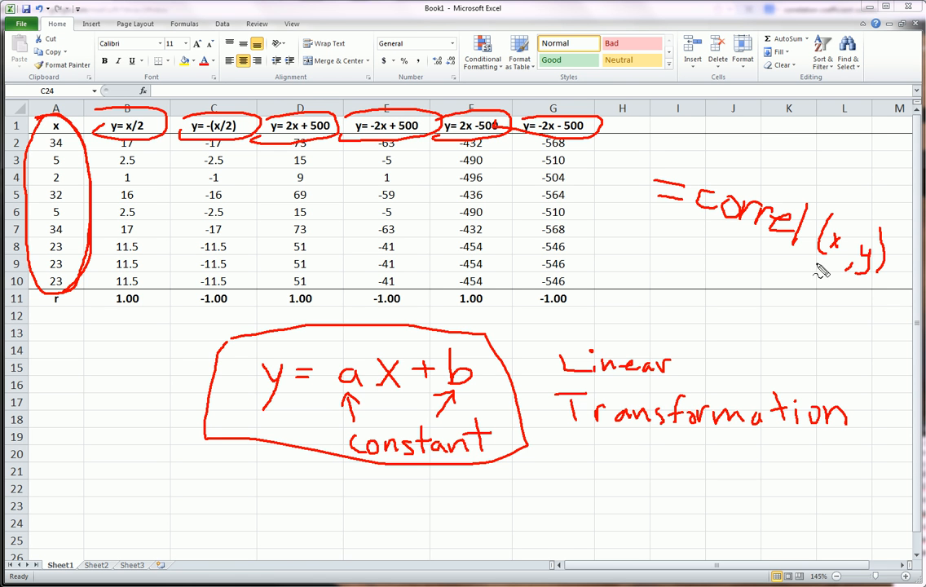
{"action": "left_click_drag", "start_coordinate": [677, 267], "coordinate": [717, 248]}
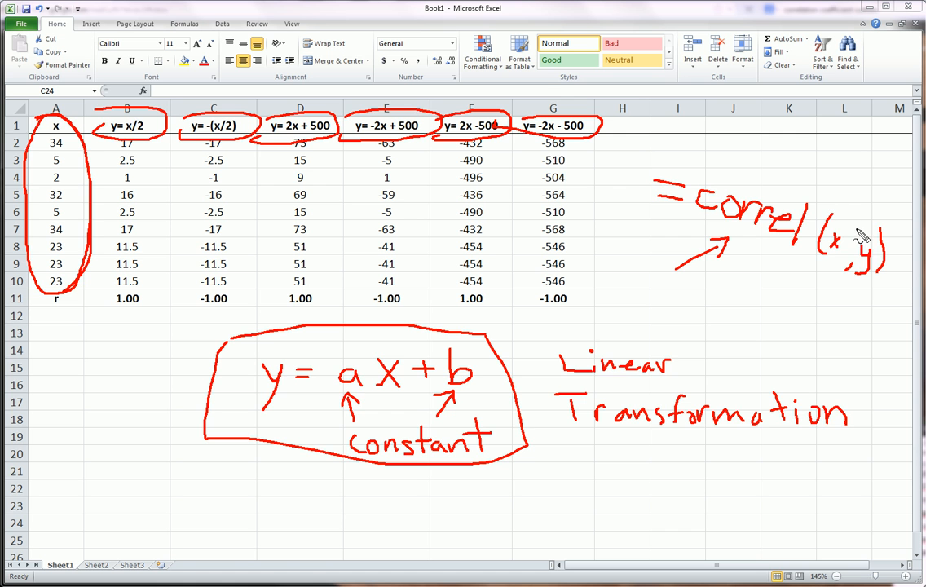
{"action": "mouse_move", "coordinate": [857, 216]}
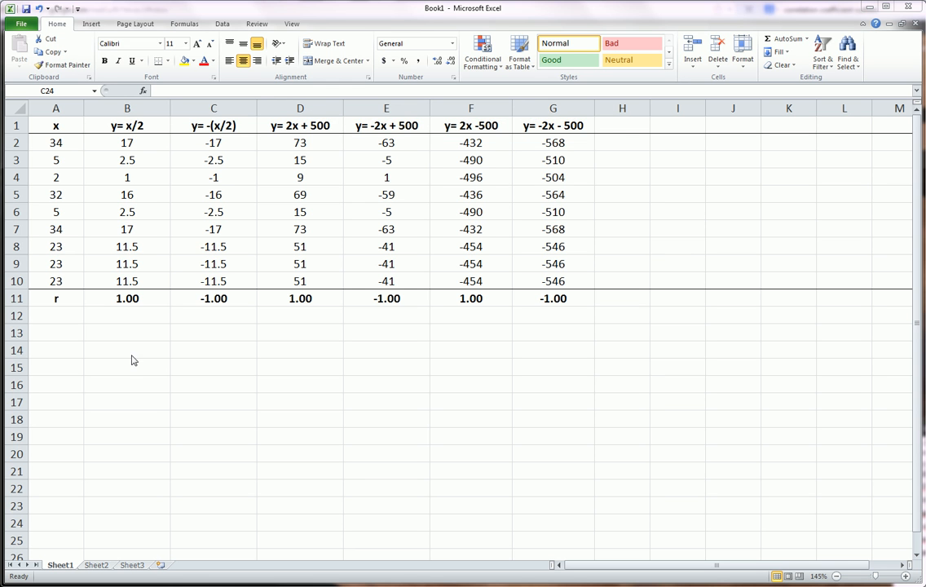
{"action": "left_click", "coordinate": [212, 522]}
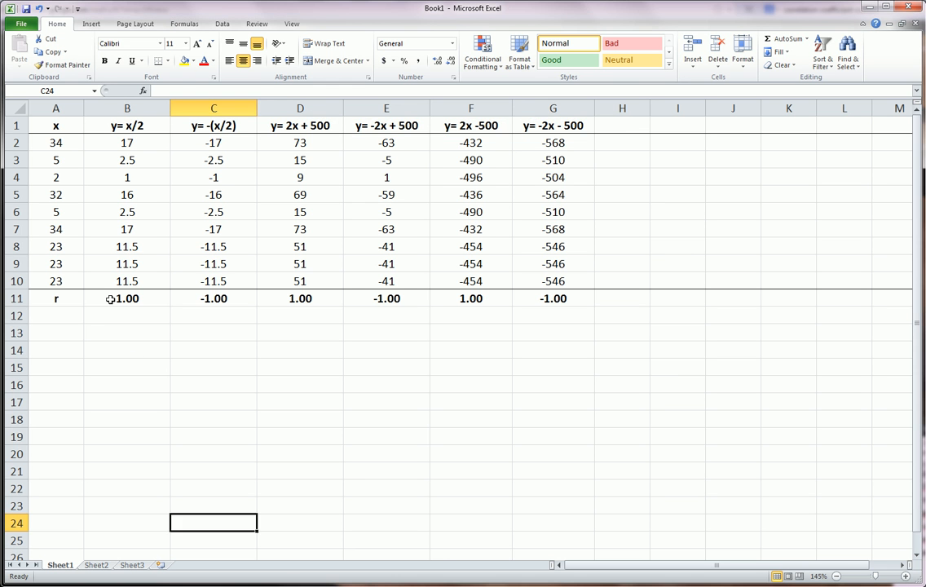
{"action": "left_click", "coordinate": [127, 298]}
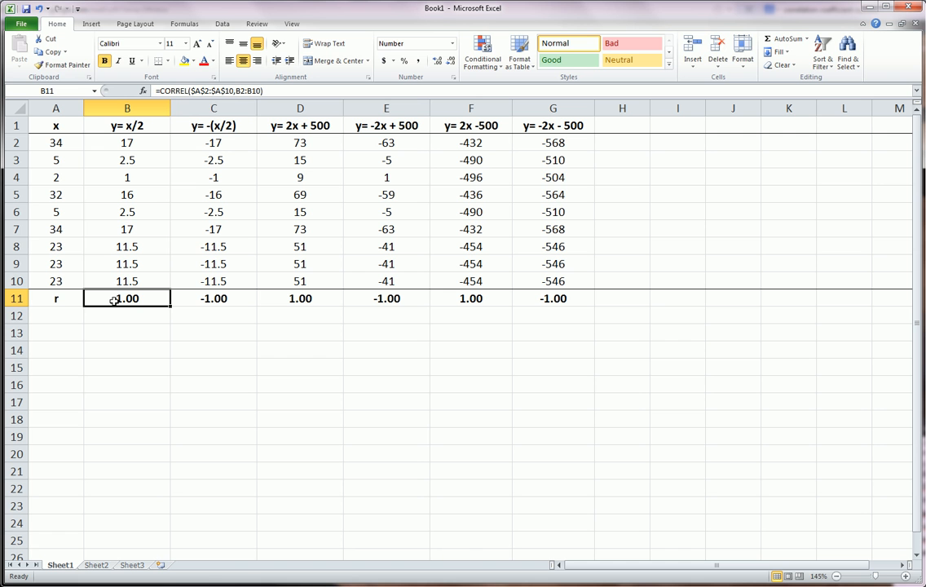
{"action": "double_click", "coordinate": [127, 297]}
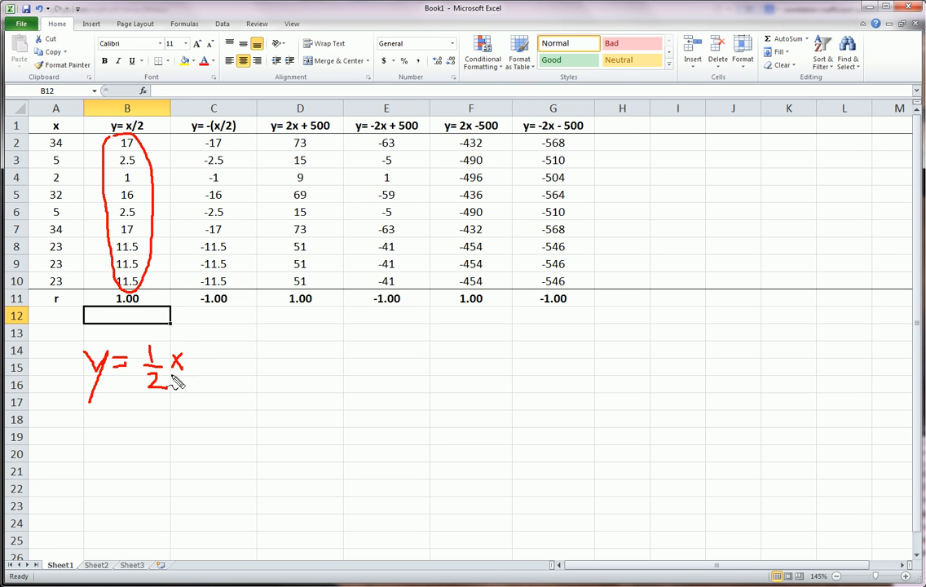
Handwrite y = ½x as column B's relationship, whose r value is 1.00.
{"action": "left_click_drag", "start_coordinate": [166, 337], "coordinate": [167, 400]}
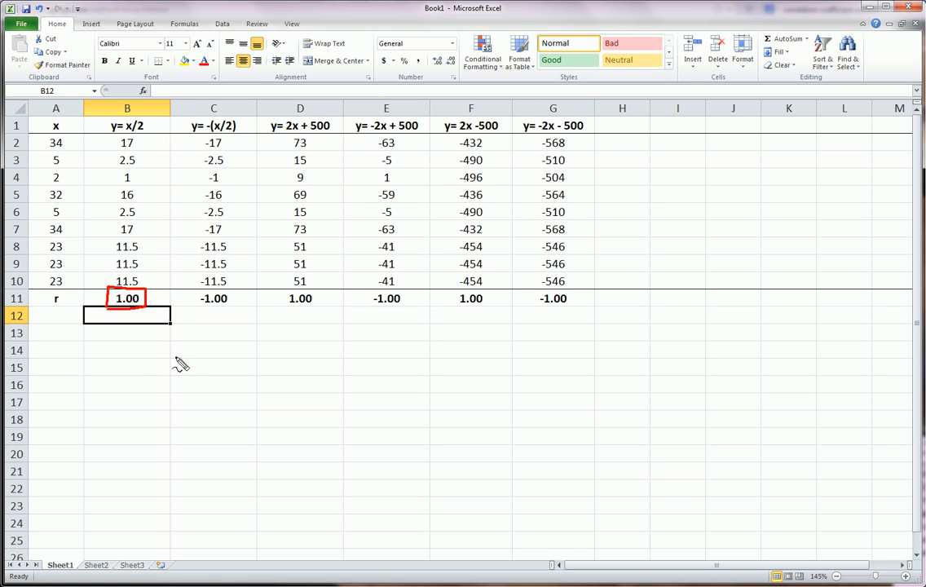
{"action": "mouse_move", "coordinate": [144, 346]}
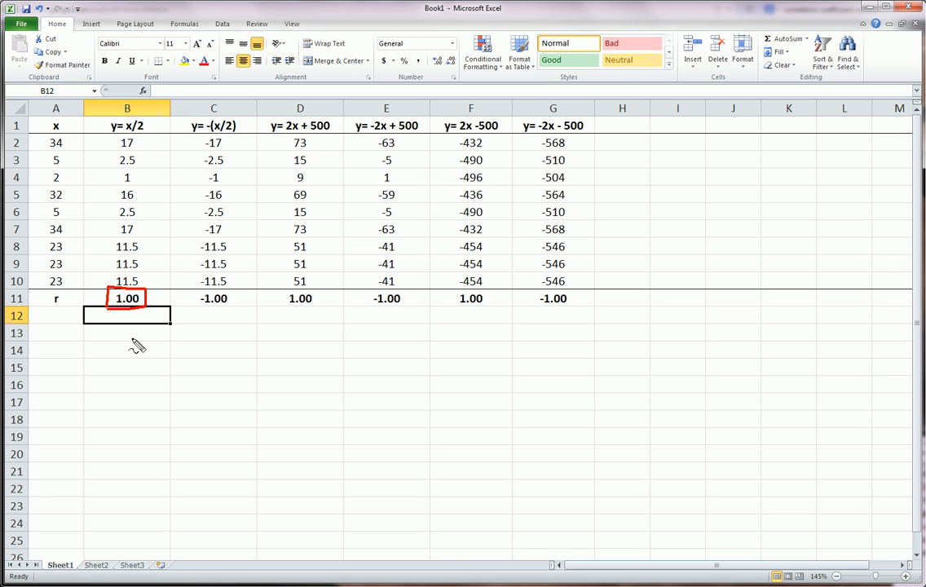
{"action": "mouse_move", "coordinate": [132, 345]}
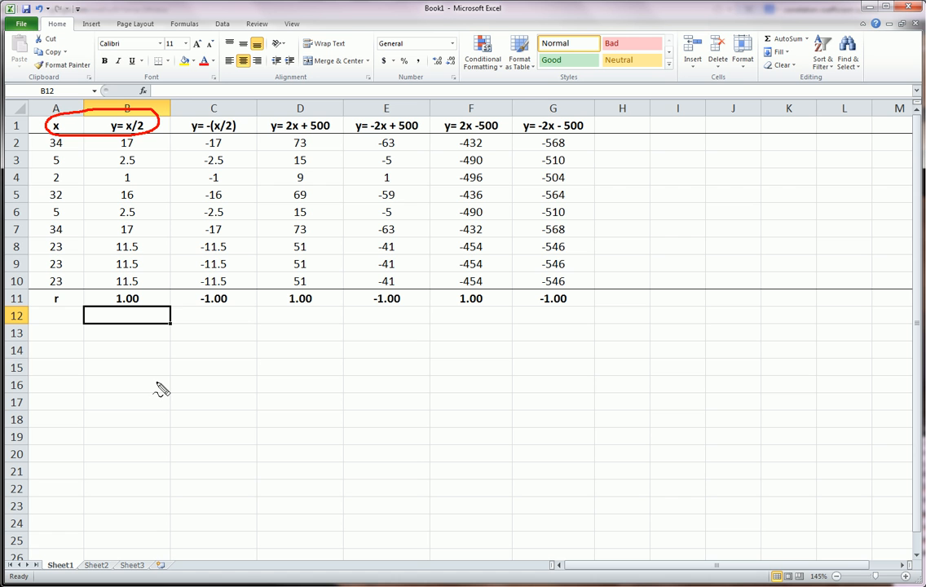
{"action": "mouse_move", "coordinate": [157, 378]}
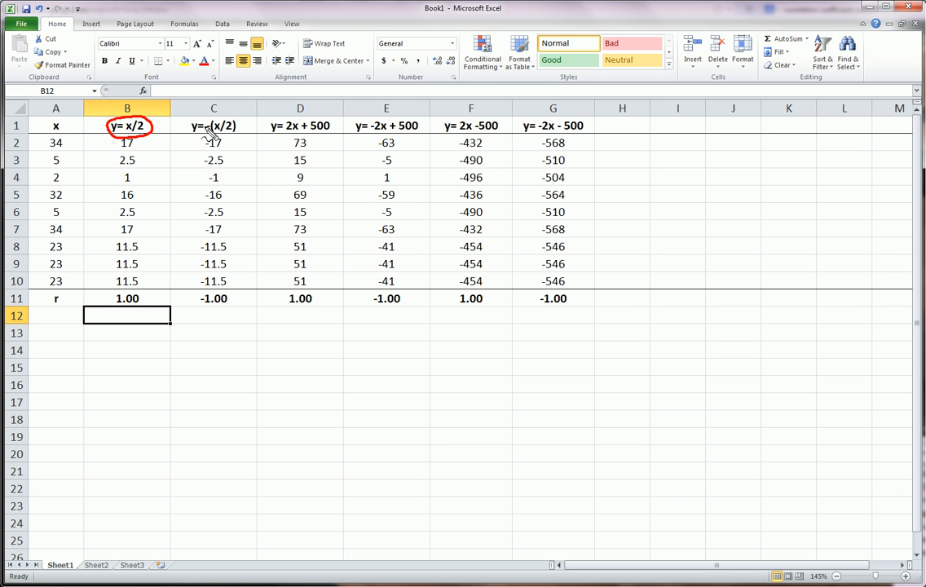
{"action": "mouse_move", "coordinate": [206, 388]}
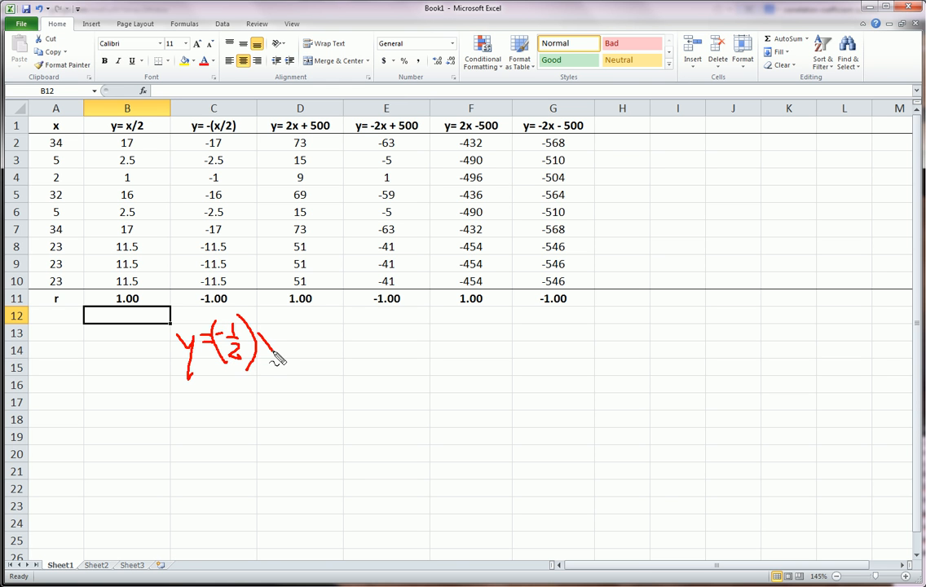
Handwrite y = -(½)x + 0 for column C, noting a = -½, b = 0, r = -1.
{"action": "left_click_drag", "start_coordinate": [57, 118], "coordinate": [73, 261]}
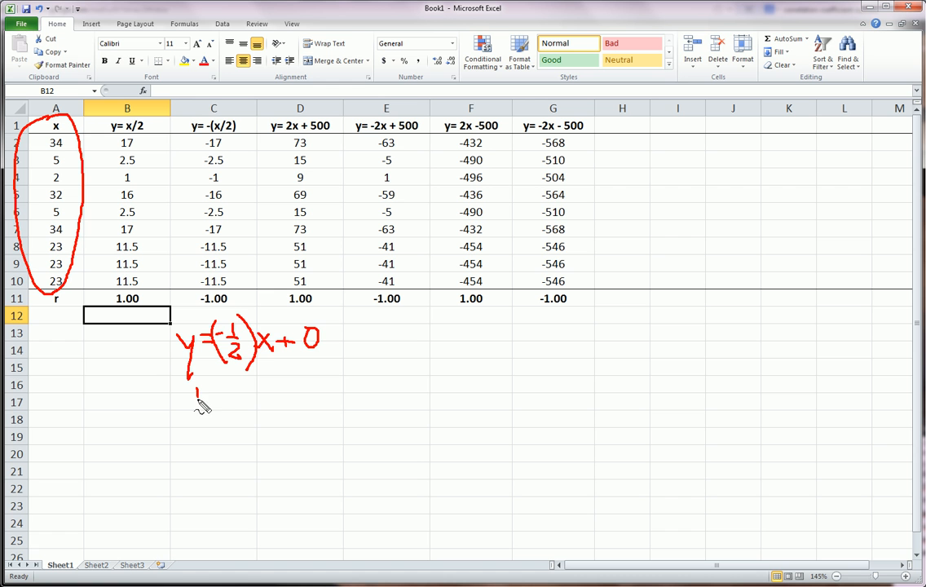
{"action": "left_click_drag", "start_coordinate": [193, 399], "coordinate": [220, 396]}
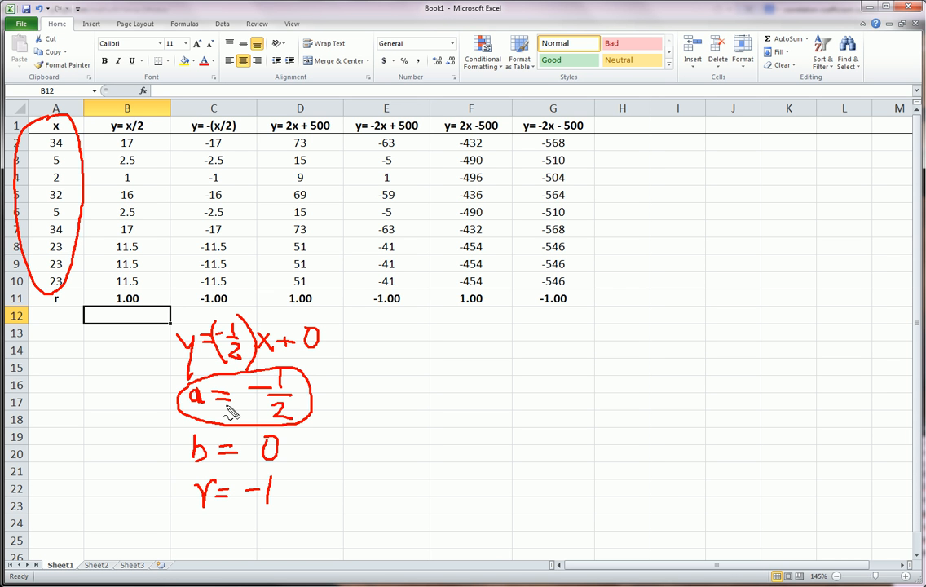
{"action": "mouse_move", "coordinate": [100, 214]}
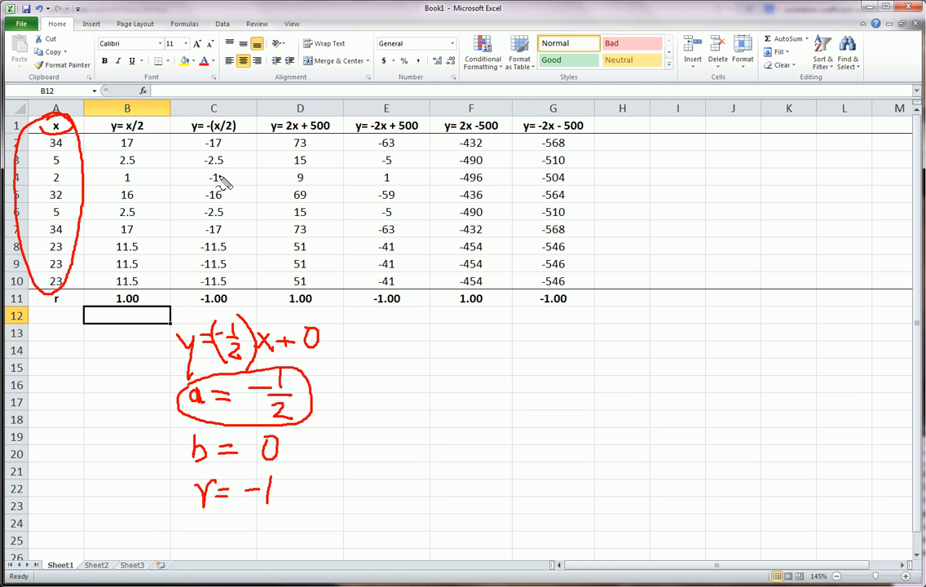
{"action": "mouse_move", "coordinate": [261, 398]}
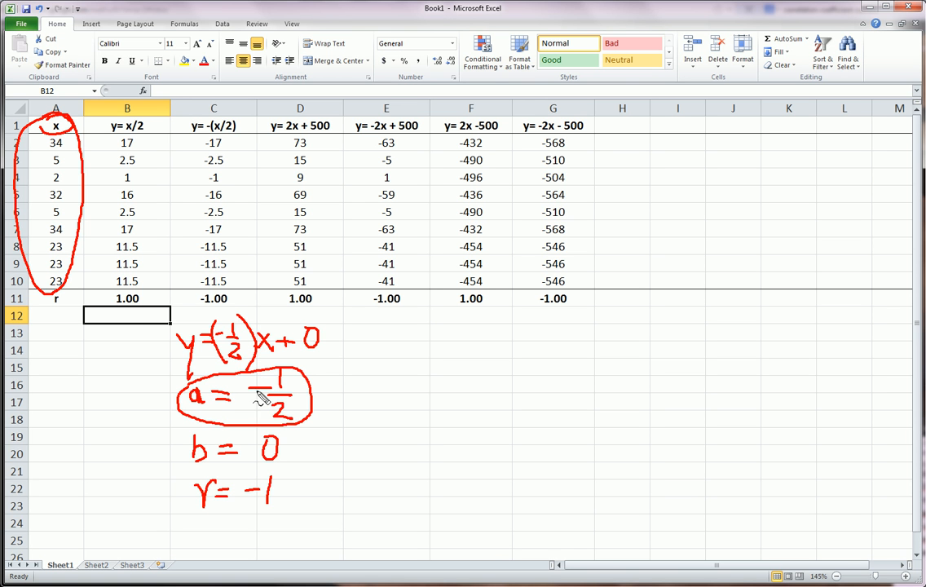
Point an arrow at column B's r value and note its slope a = ½.
{"action": "left_click_drag", "start_coordinate": [127, 358], "coordinate": [127, 313]}
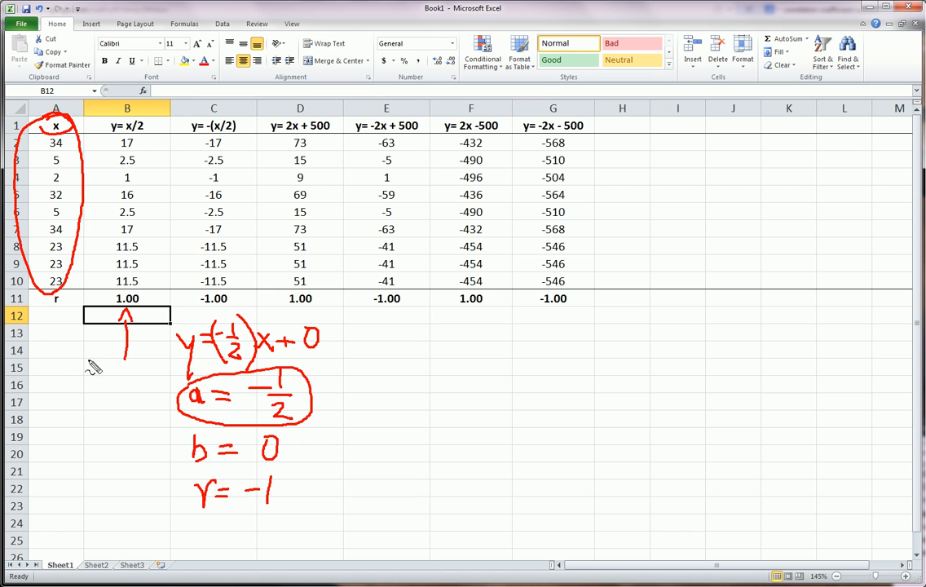
{"action": "left_click_drag", "start_coordinate": [85, 372], "coordinate": [106, 378]}
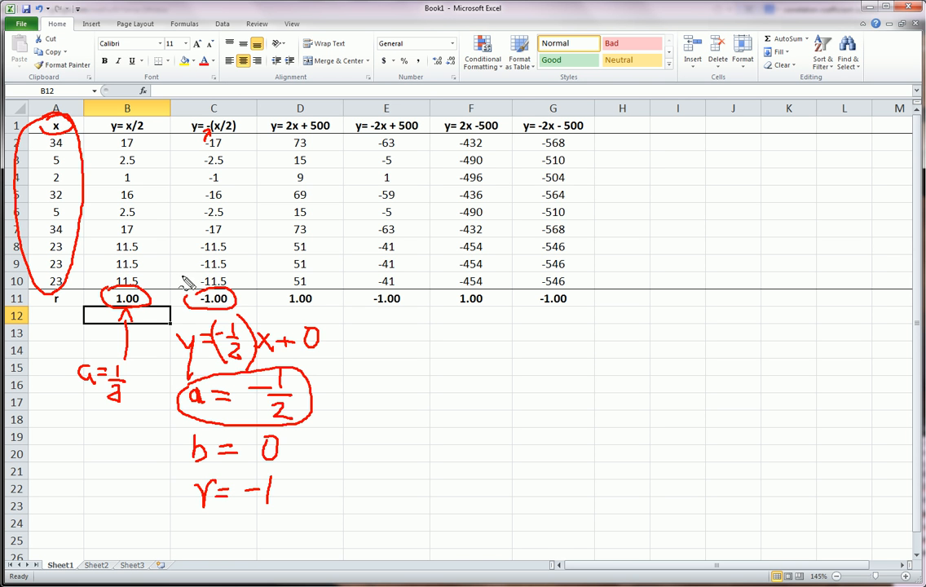
{"action": "mouse_move", "coordinate": [273, 362]}
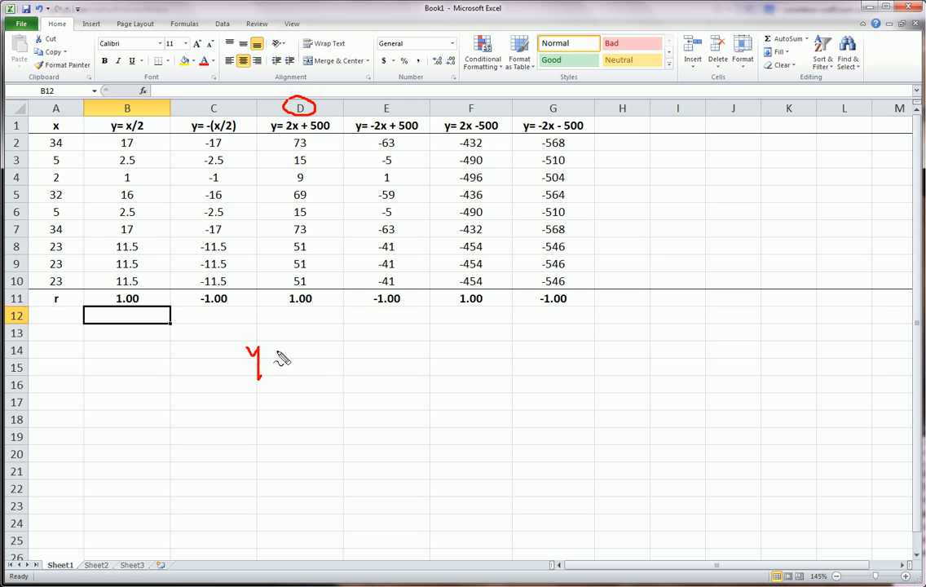
Handwrite column D's equation y = 2x + 500 with a = 2, b = 500, r = 1.
{"action": "left_click_drag", "start_coordinate": [274, 355], "coordinate": [326, 359]}
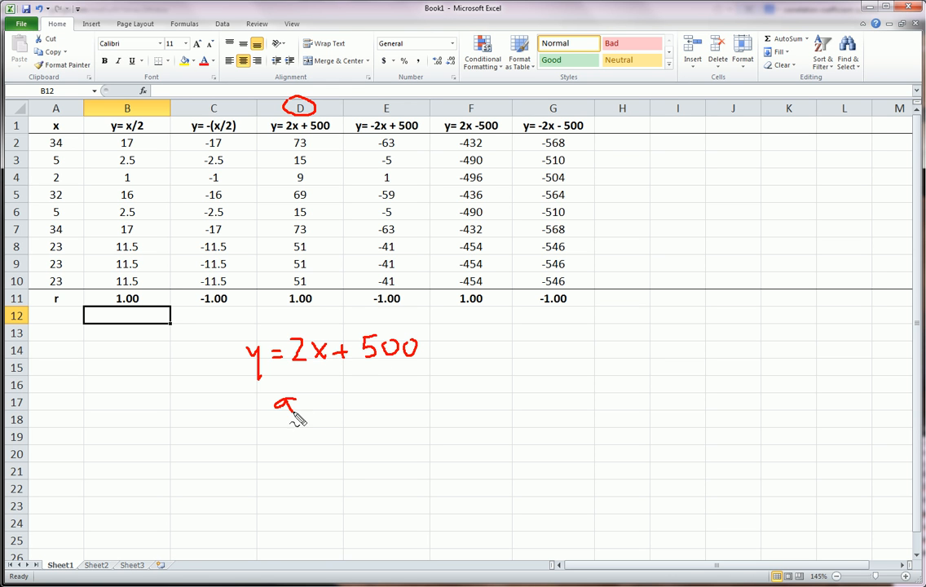
{"action": "left_click_drag", "start_coordinate": [302, 400], "coordinate": [339, 404]}
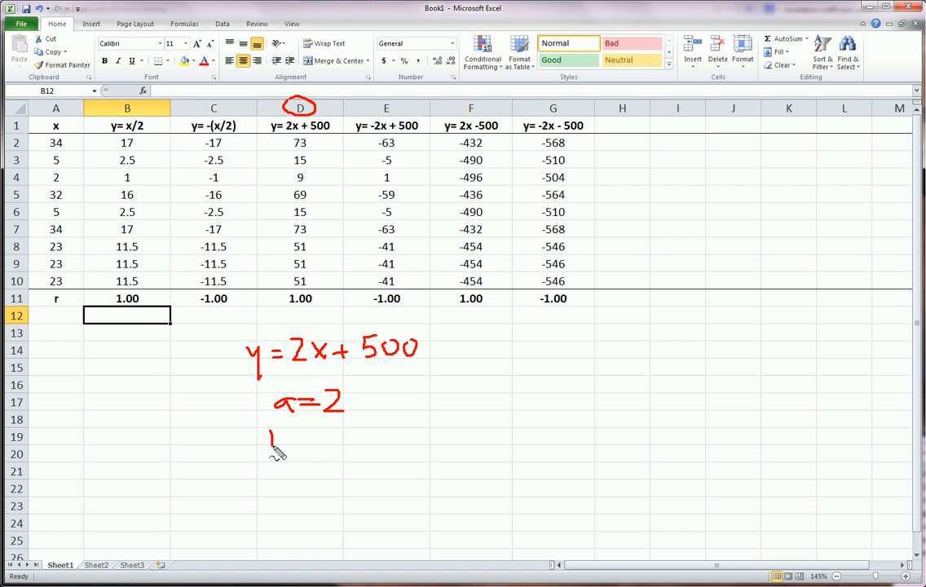
{"action": "left_click_drag", "start_coordinate": [269, 437], "coordinate": [342, 437]}
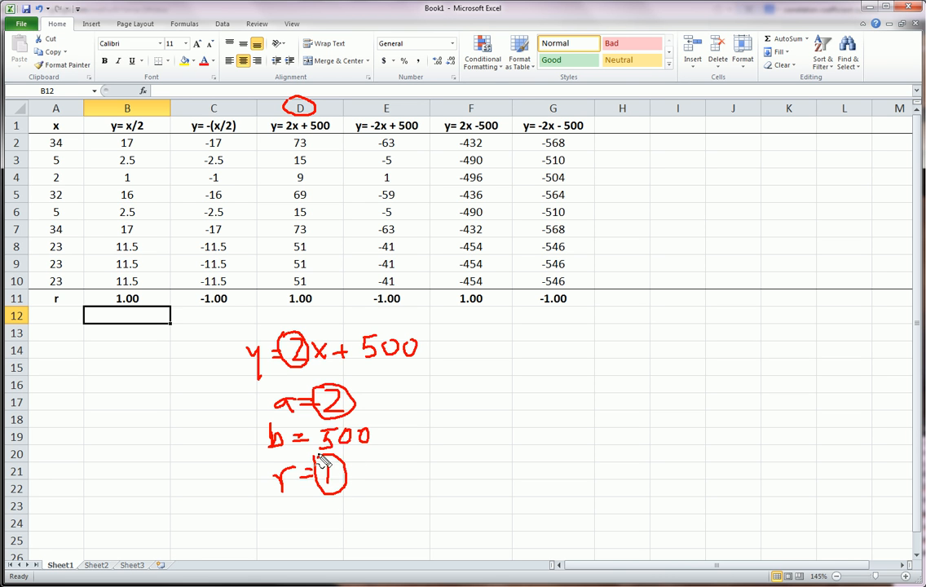
{"action": "mouse_move", "coordinate": [335, 523]}
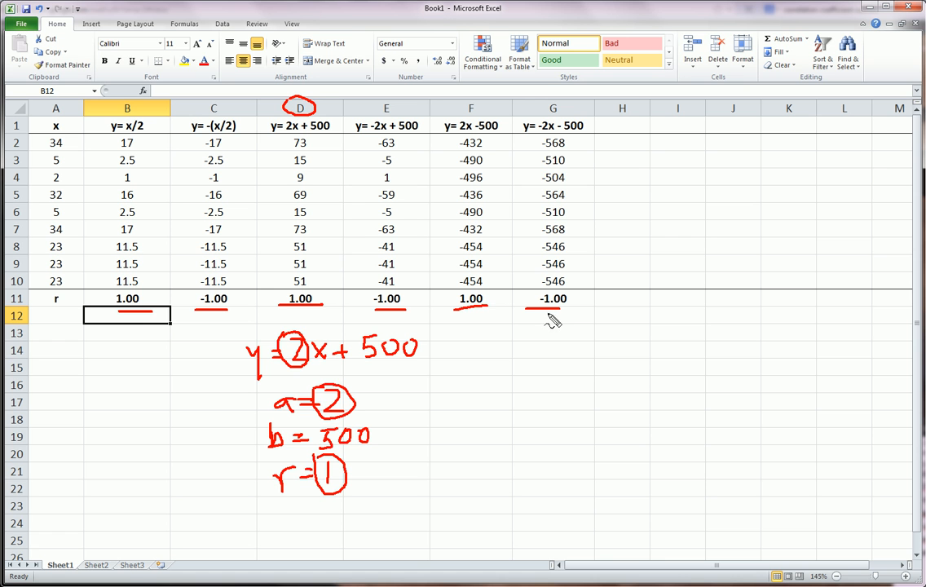
{"action": "mouse_move", "coordinate": [520, 338]}
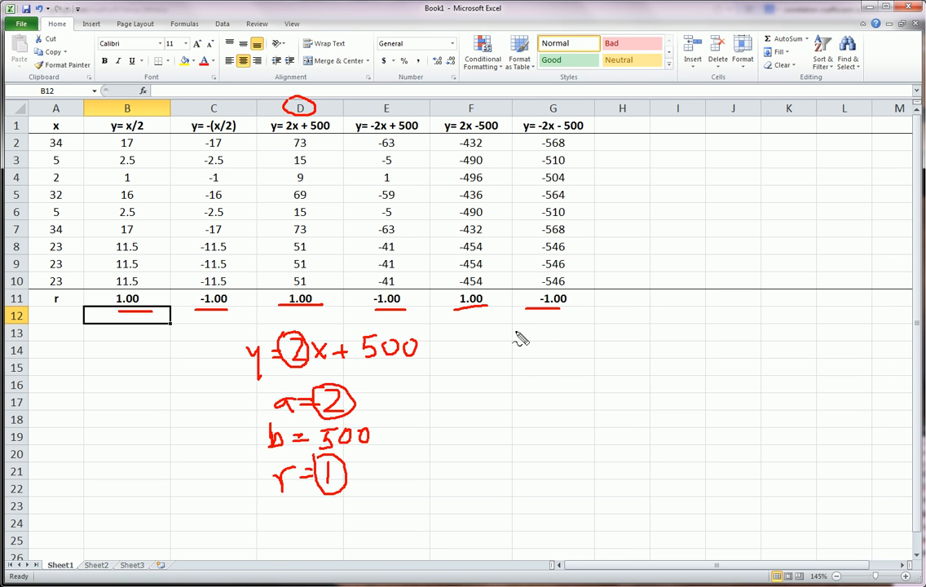
{"action": "mouse_move", "coordinate": [502, 349]}
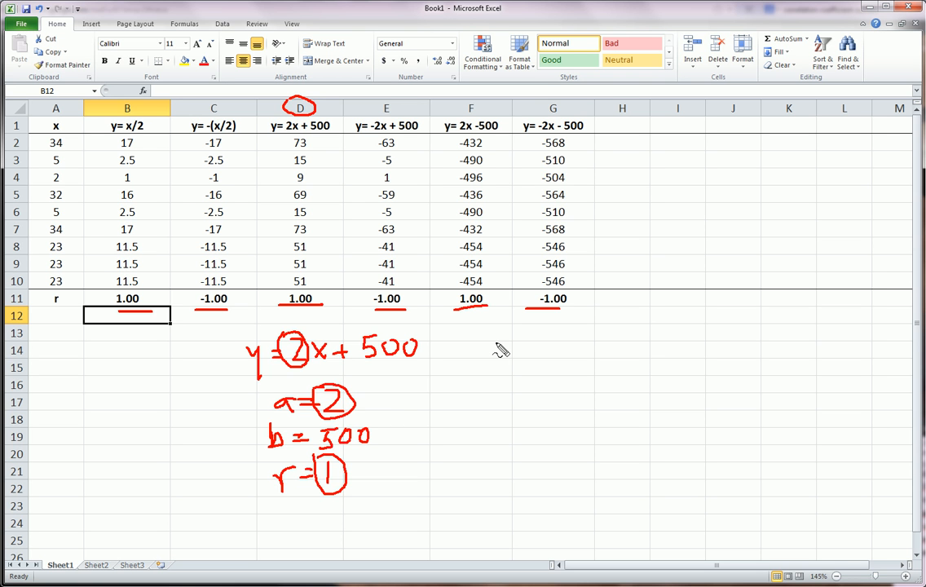
{"action": "mouse_move", "coordinate": [501, 346]}
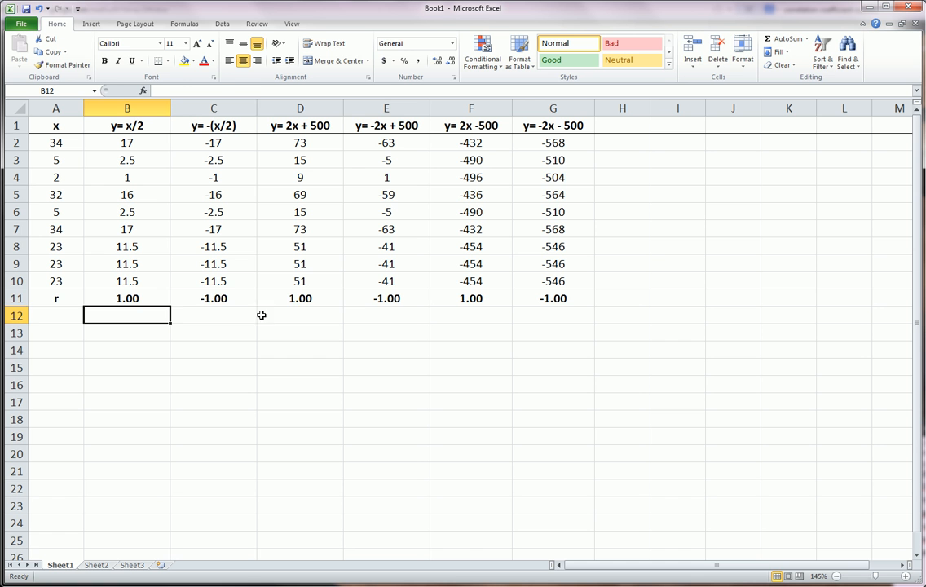
Reveal the CORREL formula in D11 linking column A with column D, then leave it unchanged.
{"action": "left_click", "coordinate": [300, 296]}
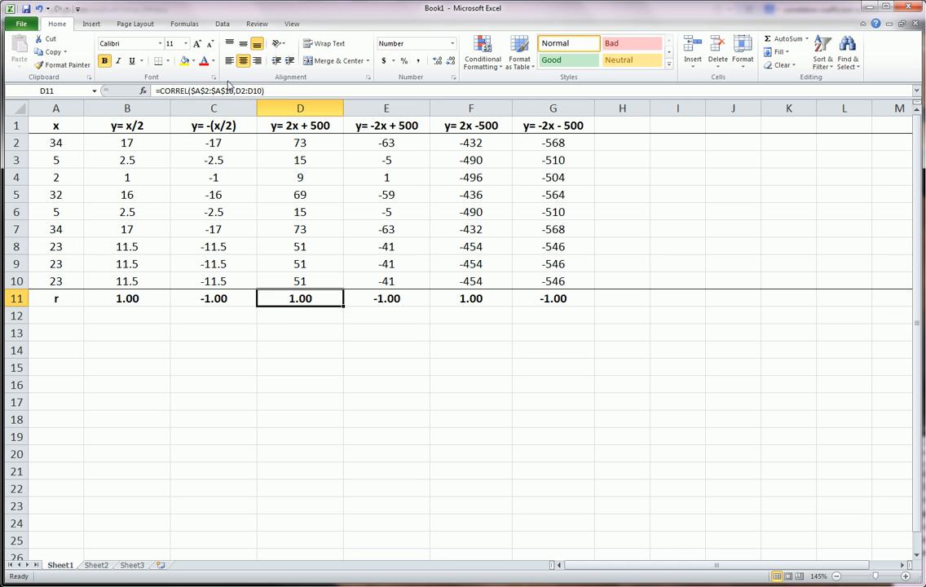
{"action": "double_click", "coordinate": [300, 296]}
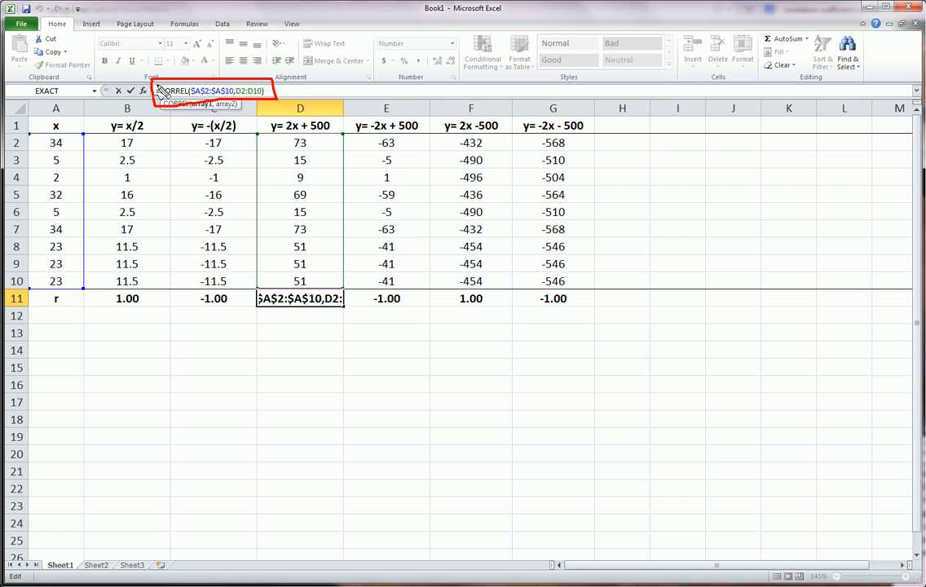
{"action": "mouse_move", "coordinate": [67, 137]}
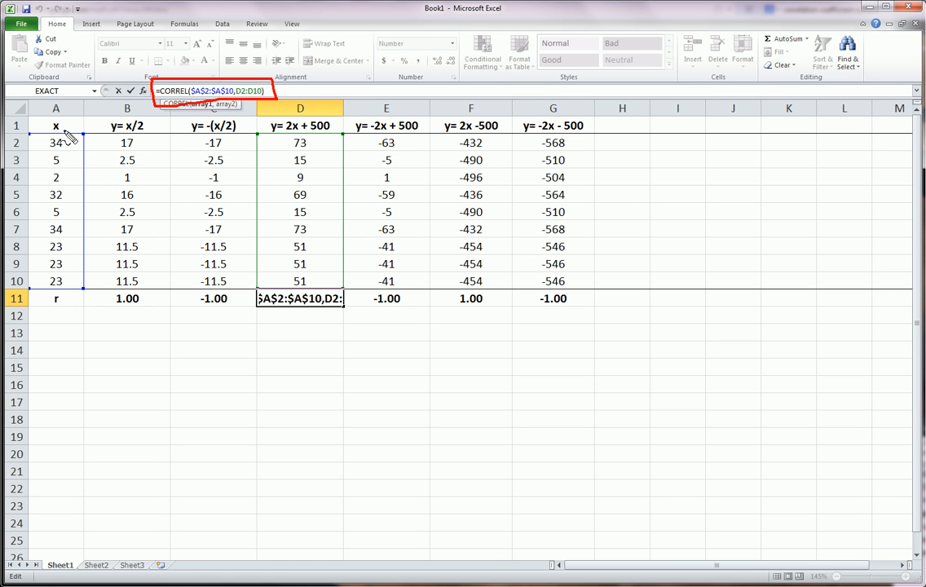
{"action": "mouse_move", "coordinate": [290, 124]}
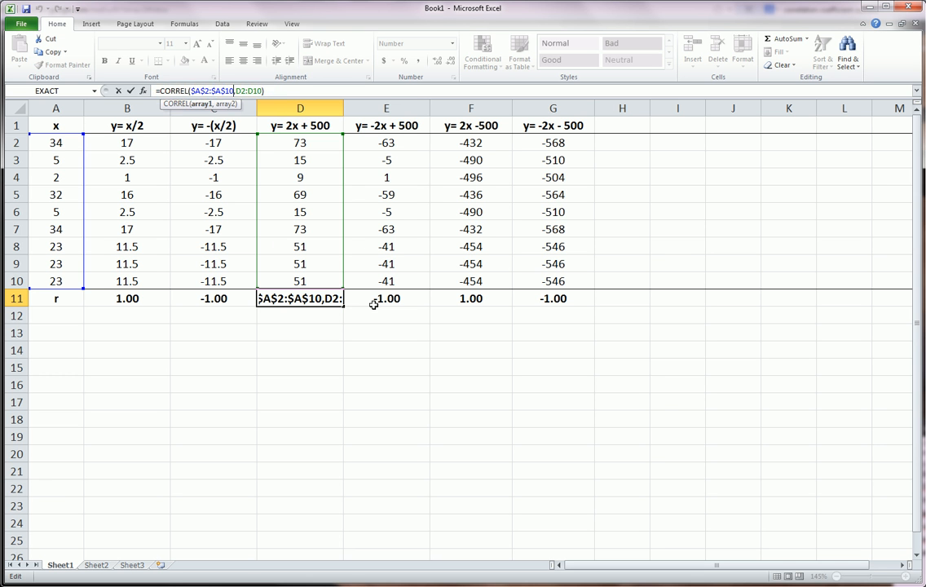
{"action": "key", "text": "Return"}
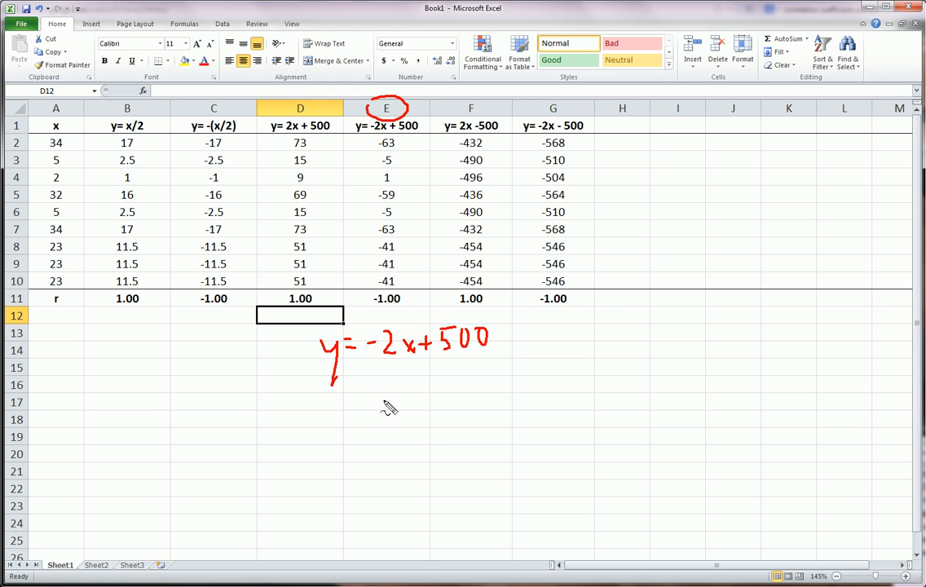
Note a = -2, b = 500, r = -1 under column E's equation and circle the -2.
{"action": "left_click_drag", "start_coordinate": [362, 399], "coordinate": [453, 399]}
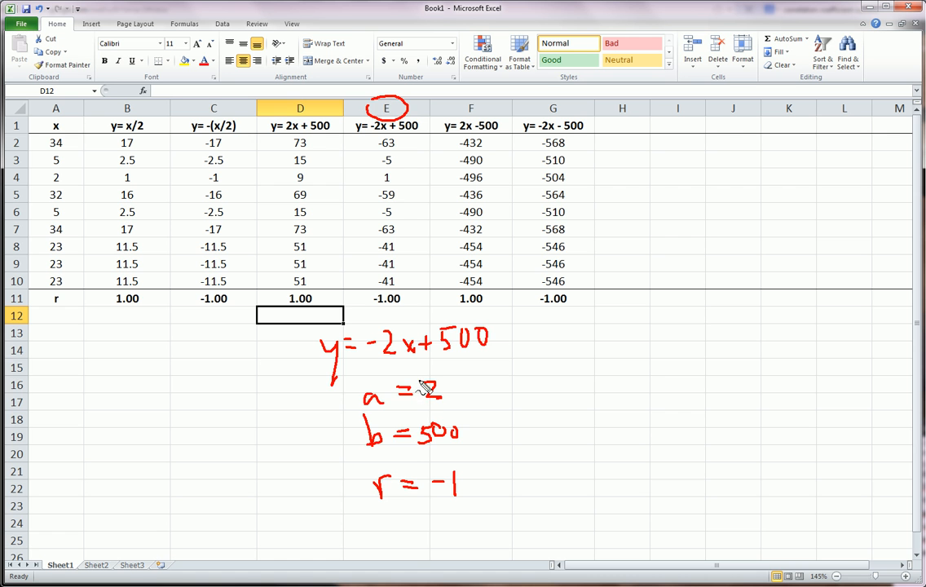
{"action": "left_click_drag", "start_coordinate": [407, 383], "coordinate": [440, 381]}
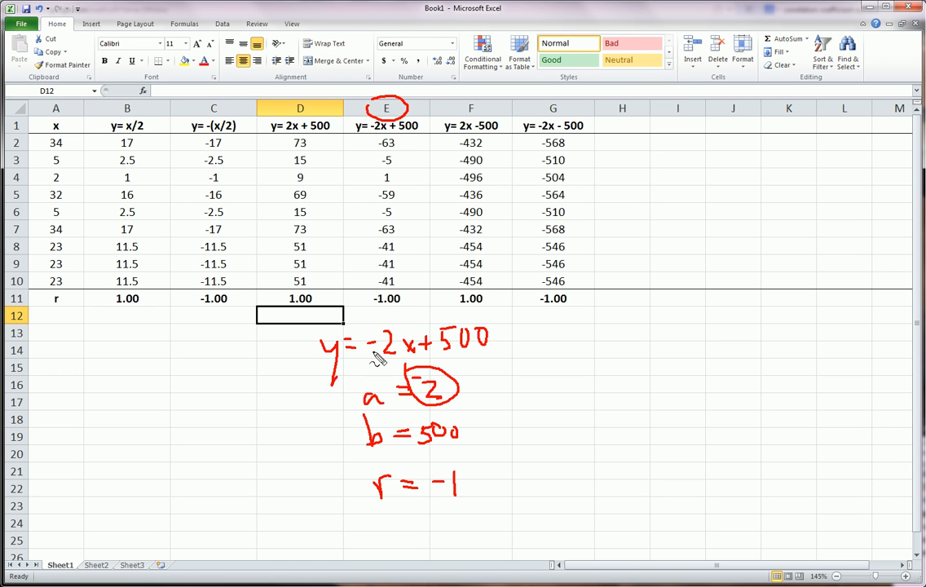
{"action": "mouse_move", "coordinate": [395, 307]}
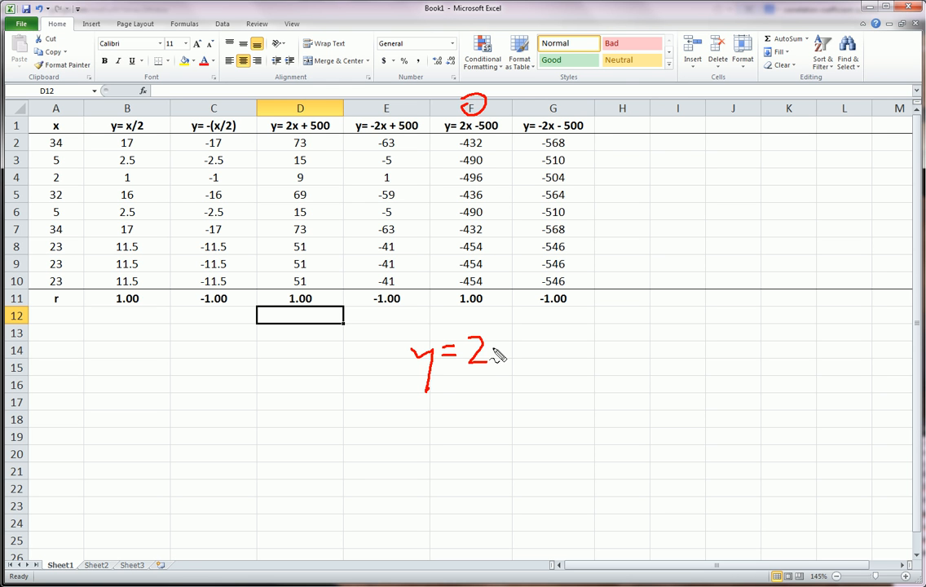
Handwrite column F's equation y = 2x - 500, showing the positive slope gives r = 1.
{"action": "left_click_drag", "start_coordinate": [502, 352], "coordinate": [530, 358]}
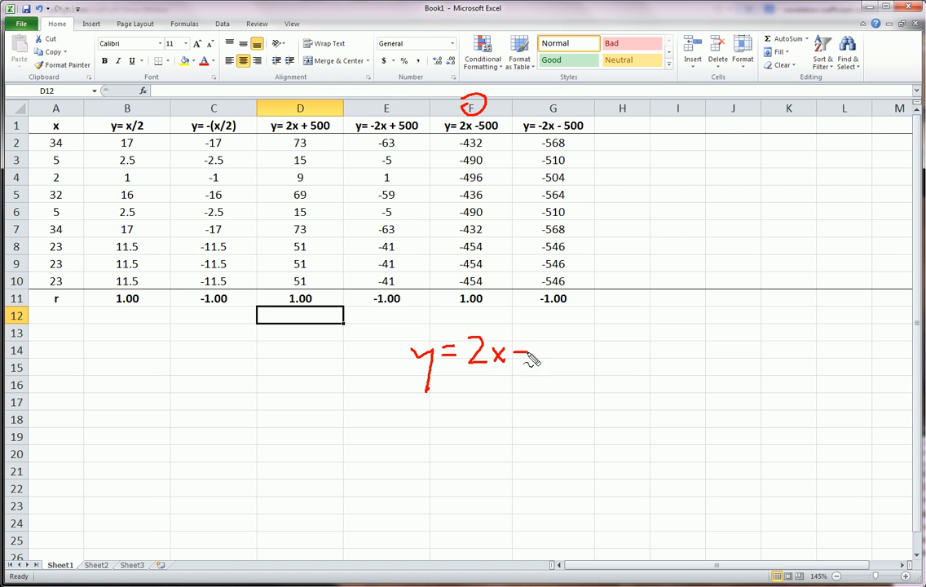
{"action": "left_click_drag", "start_coordinate": [519, 359], "coordinate": [554, 345]}
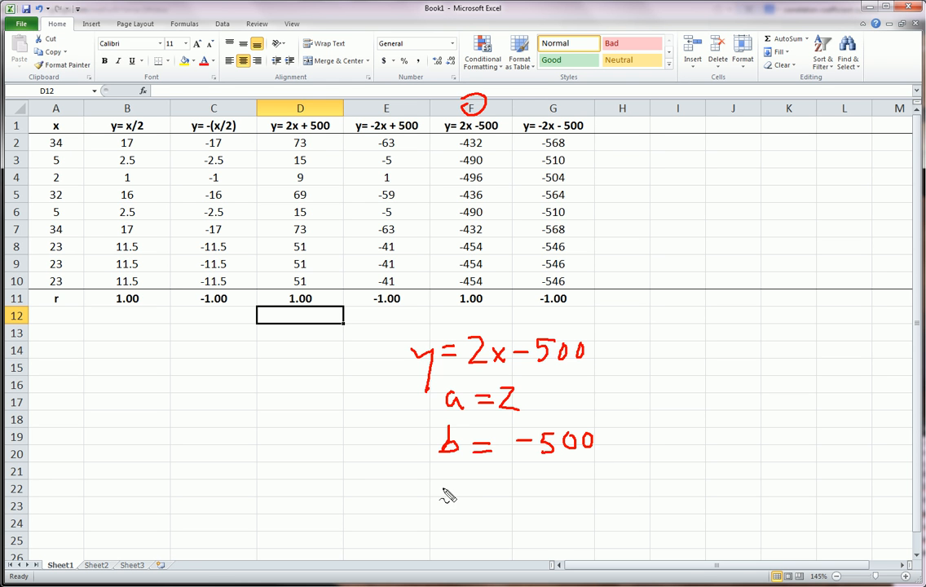
{"action": "left_click_drag", "start_coordinate": [443, 489], "coordinate": [502, 502]}
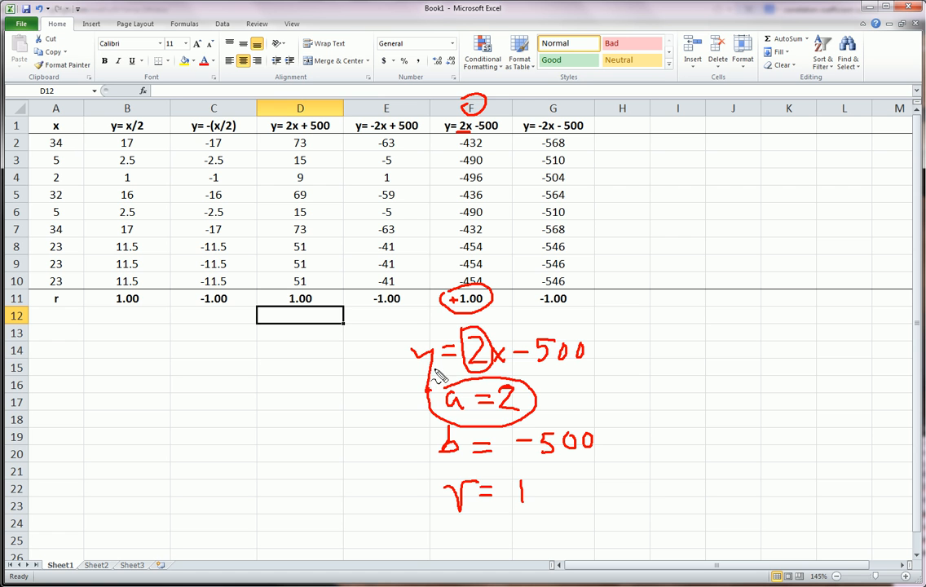
{"action": "mouse_move", "coordinate": [639, 167]}
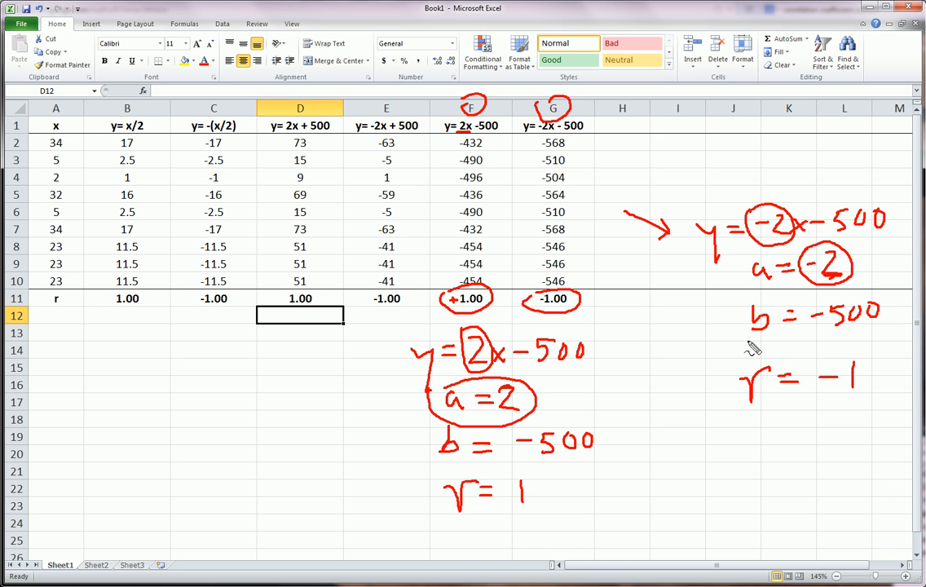
{"action": "mouse_move", "coordinate": [746, 345]}
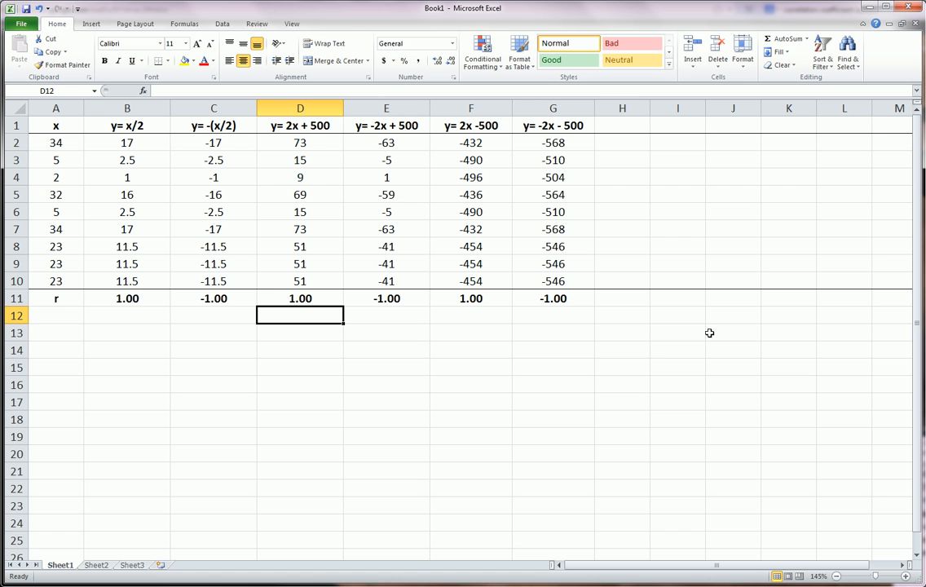
{"action": "mouse_move", "coordinate": [59, 342]}
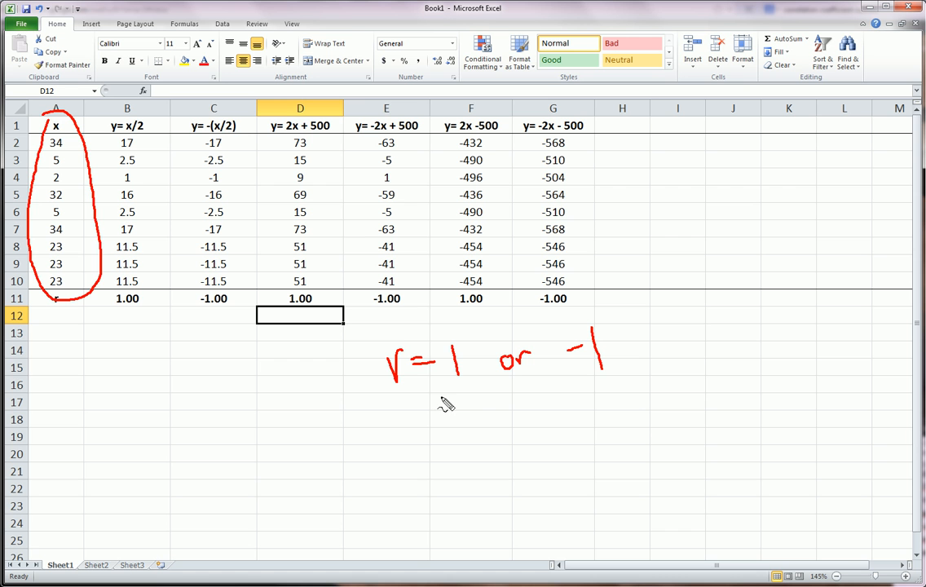
Underline the 1 and the -1 in the note r = 1 or -1.
{"action": "left_click_drag", "start_coordinate": [440, 397], "coordinate": [481, 398]}
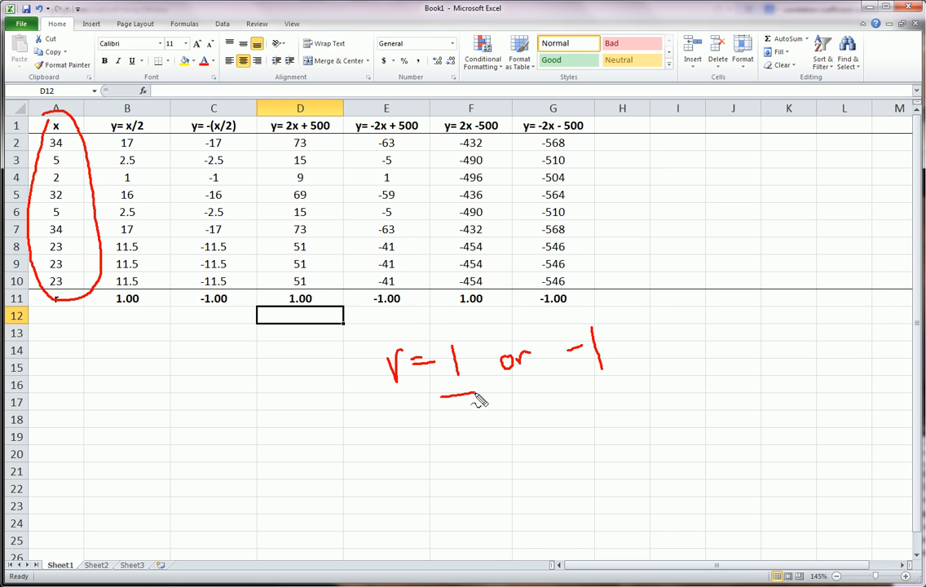
{"action": "left_click_drag", "start_coordinate": [570, 388], "coordinate": [619, 388]}
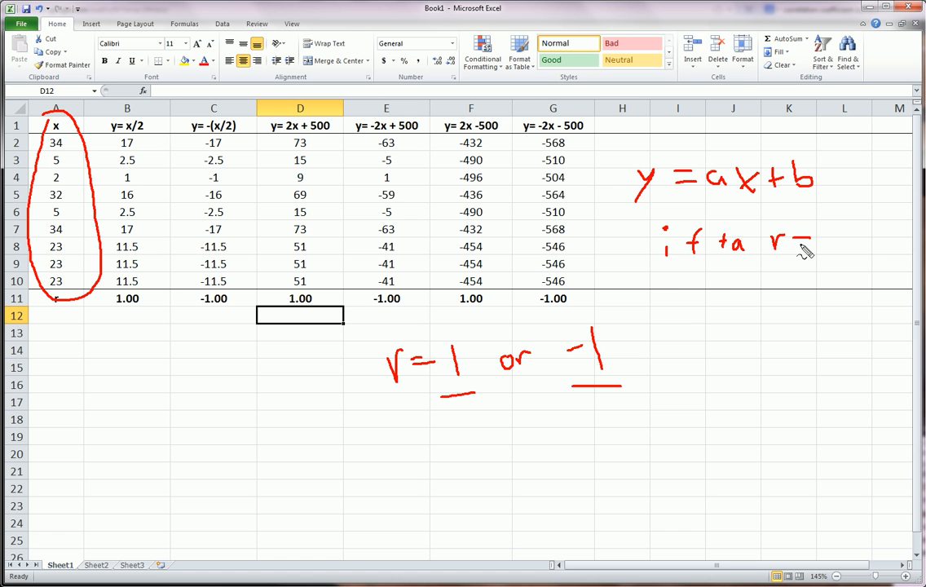
Note that +a gives r = 1 and -a gives r = -1, then outline the r row.
{"action": "left_click_drag", "start_coordinate": [807, 241], "coordinate": [835, 241]}
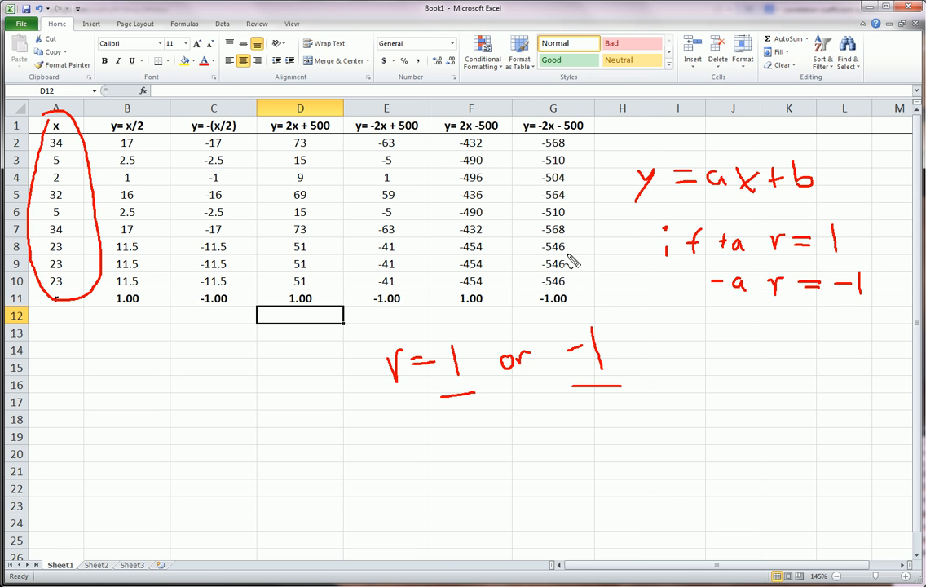
{"action": "mouse_move", "coordinate": [460, 262]}
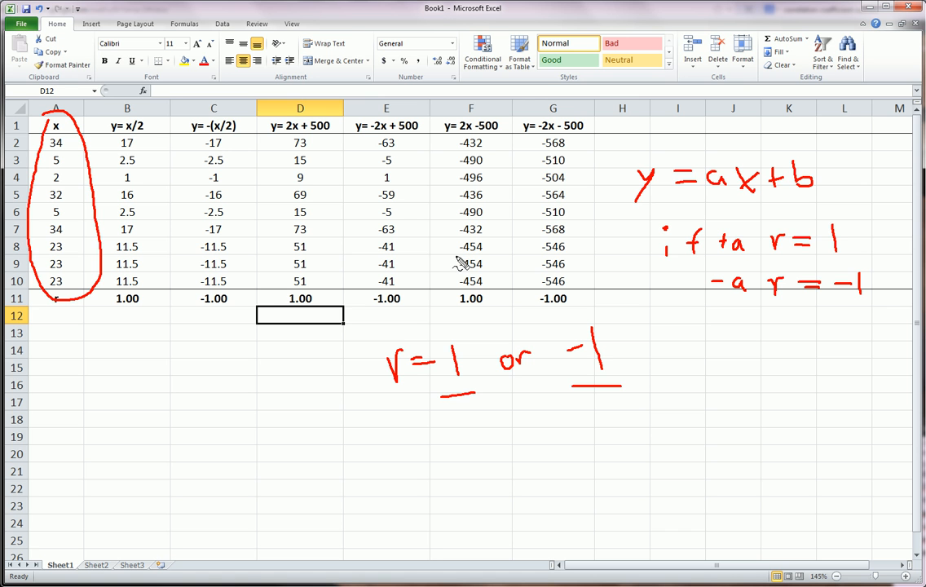
{"action": "mouse_move", "coordinate": [616, 132]}
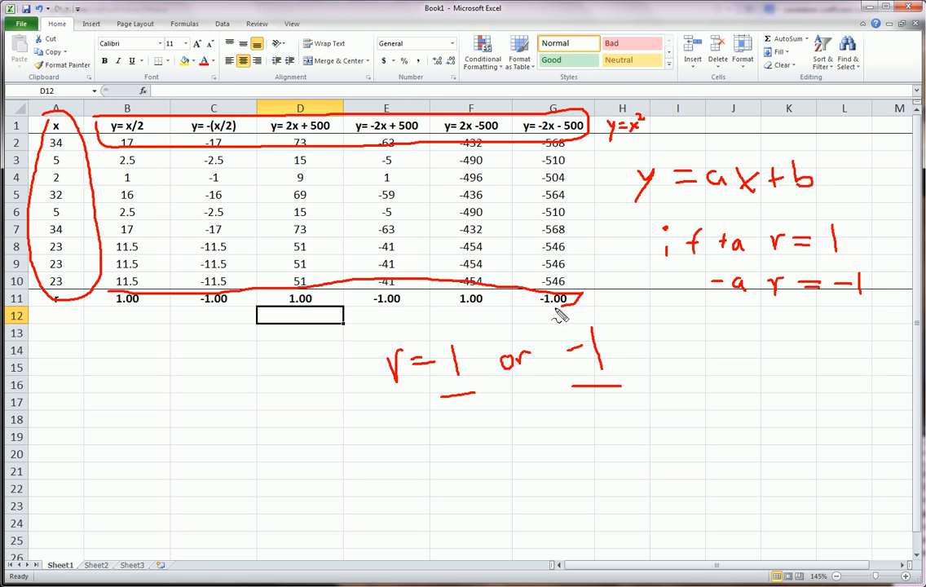
{"action": "left_click_drag", "start_coordinate": [562, 318], "coordinate": [98, 319]}
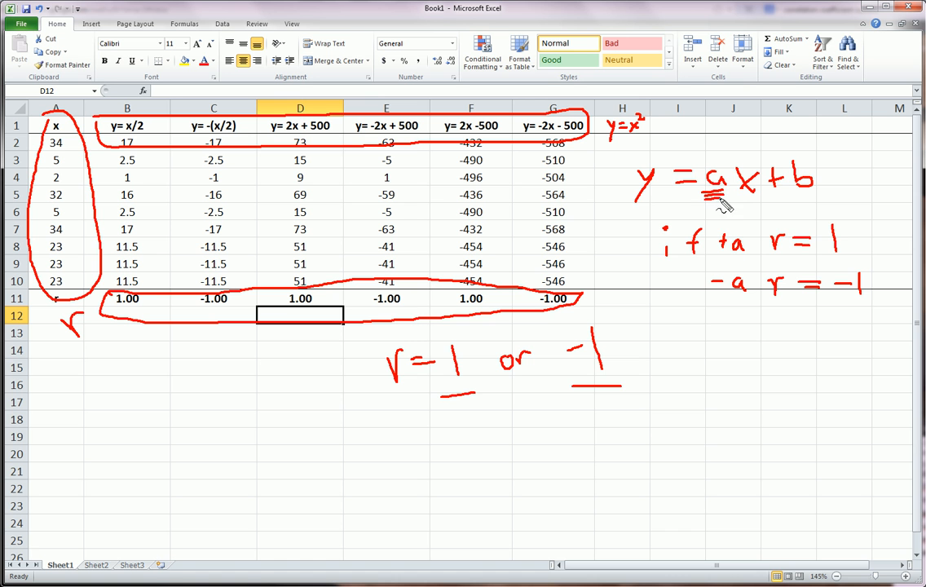
{"action": "mouse_move", "coordinate": [716, 242]}
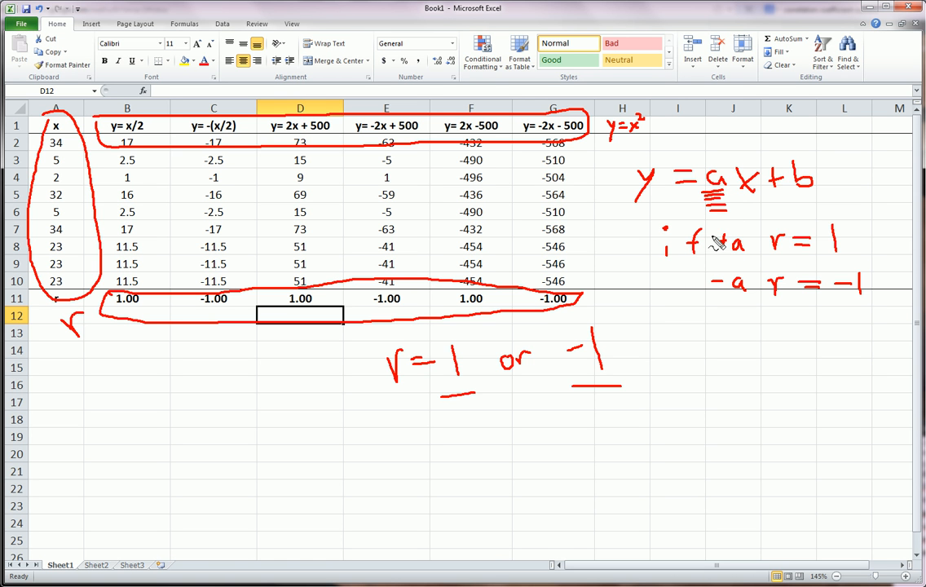